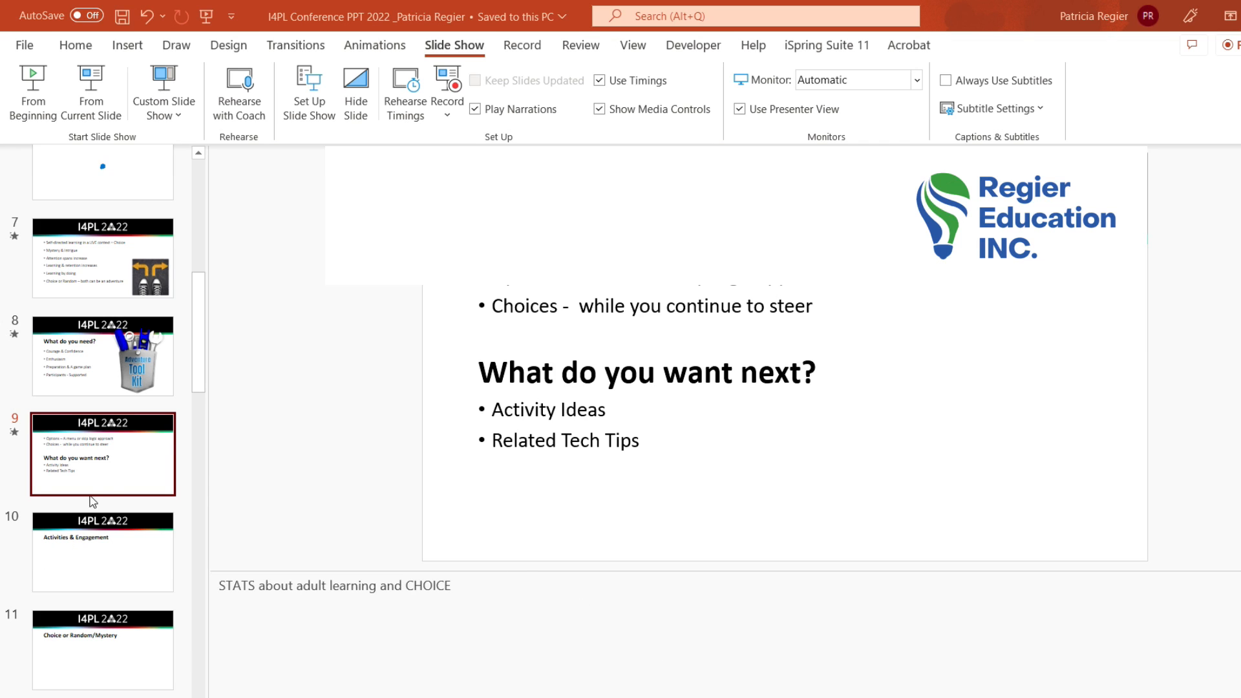
mouse_move(124, 463)
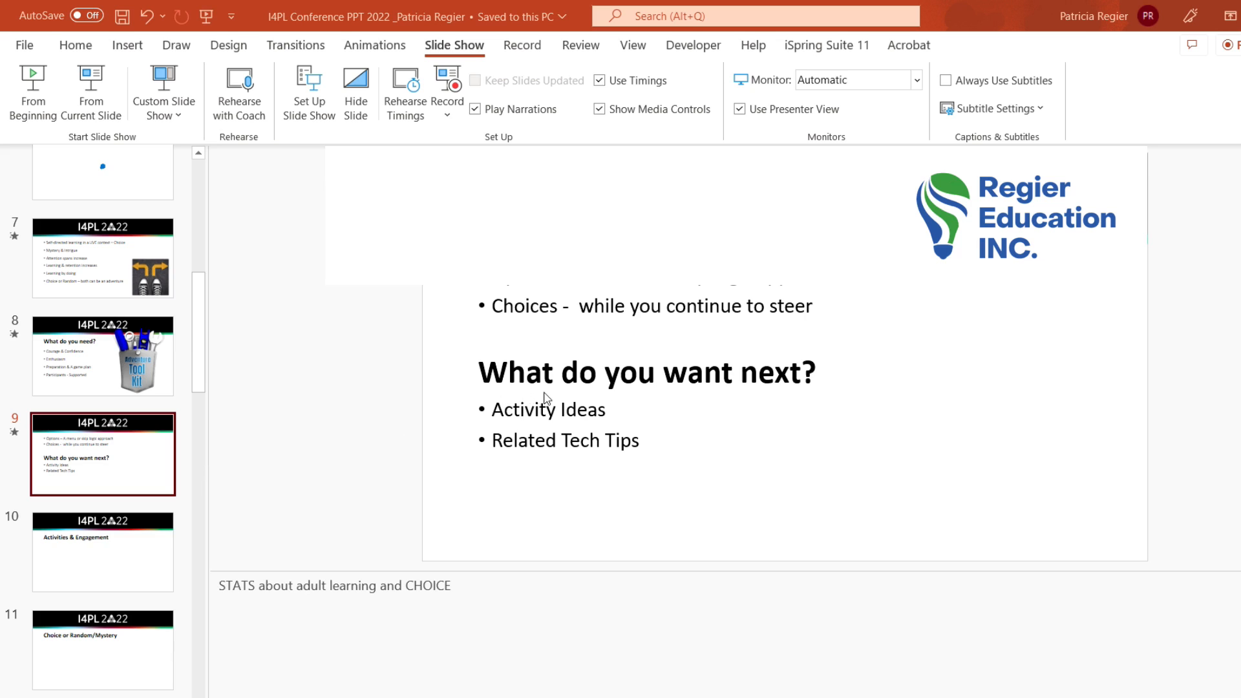
Step: Draw a blue rectangle covering the Activity Ideas bullet on slide 9
left_click(546, 398)
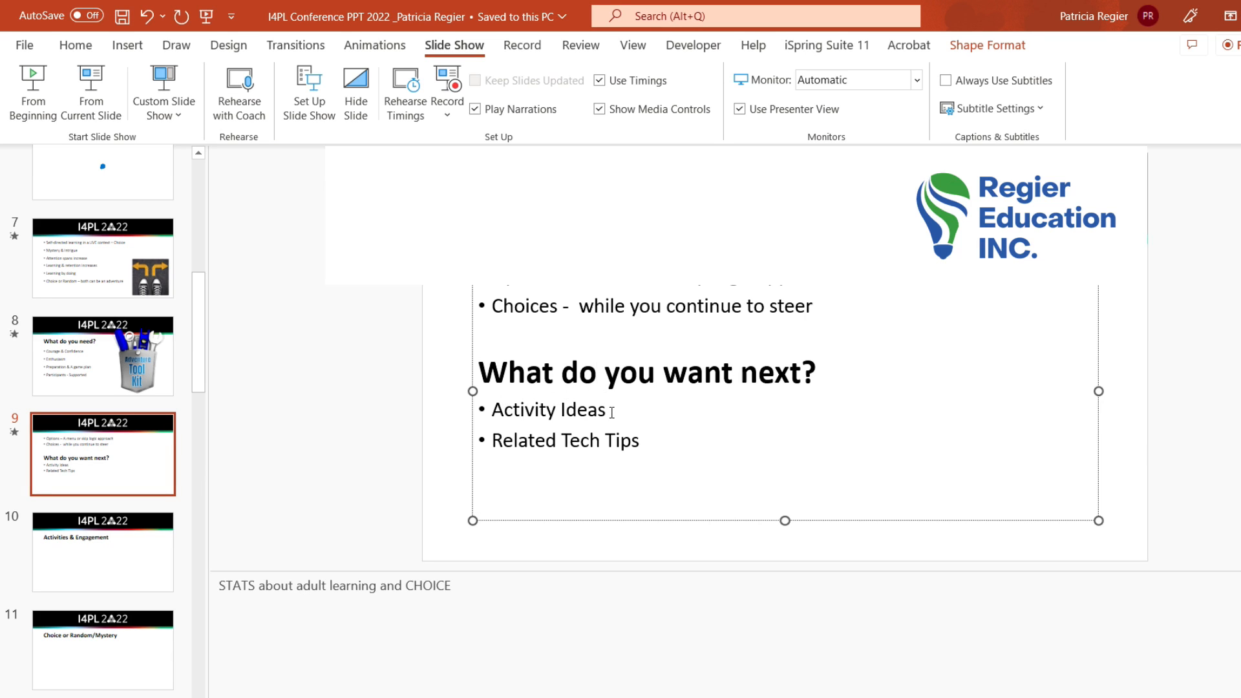
left_click(606, 373)
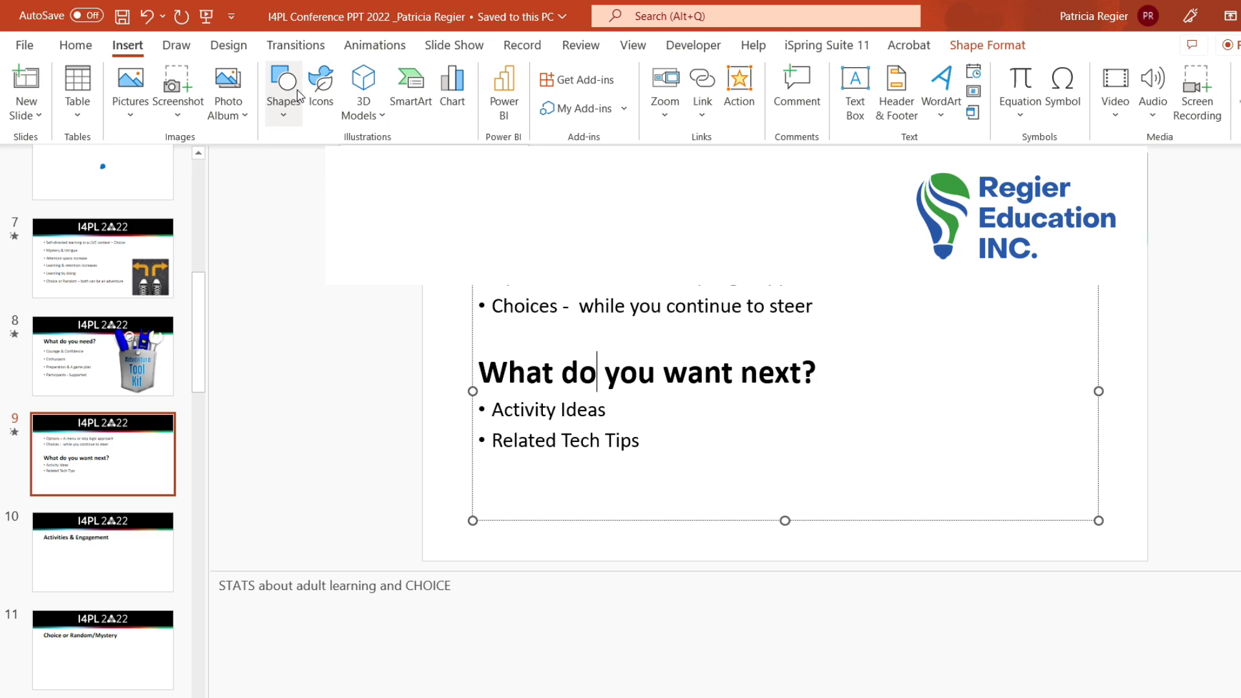
left_click(283, 89)
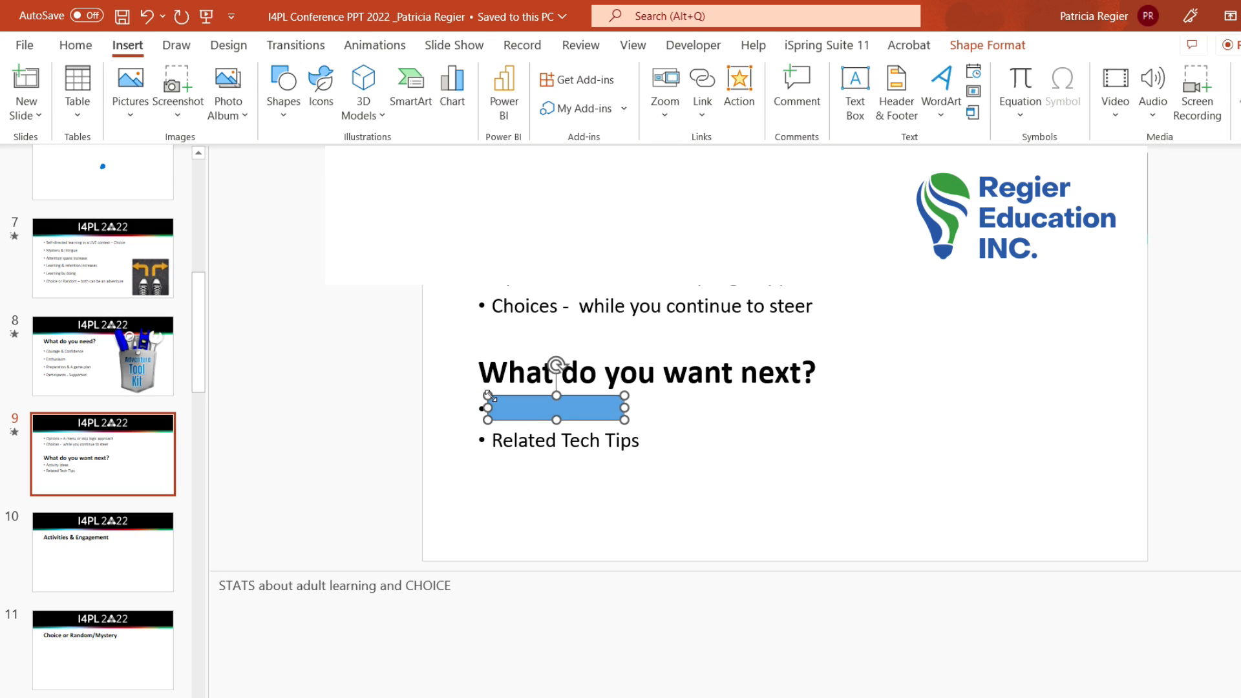
left_click(556, 409)
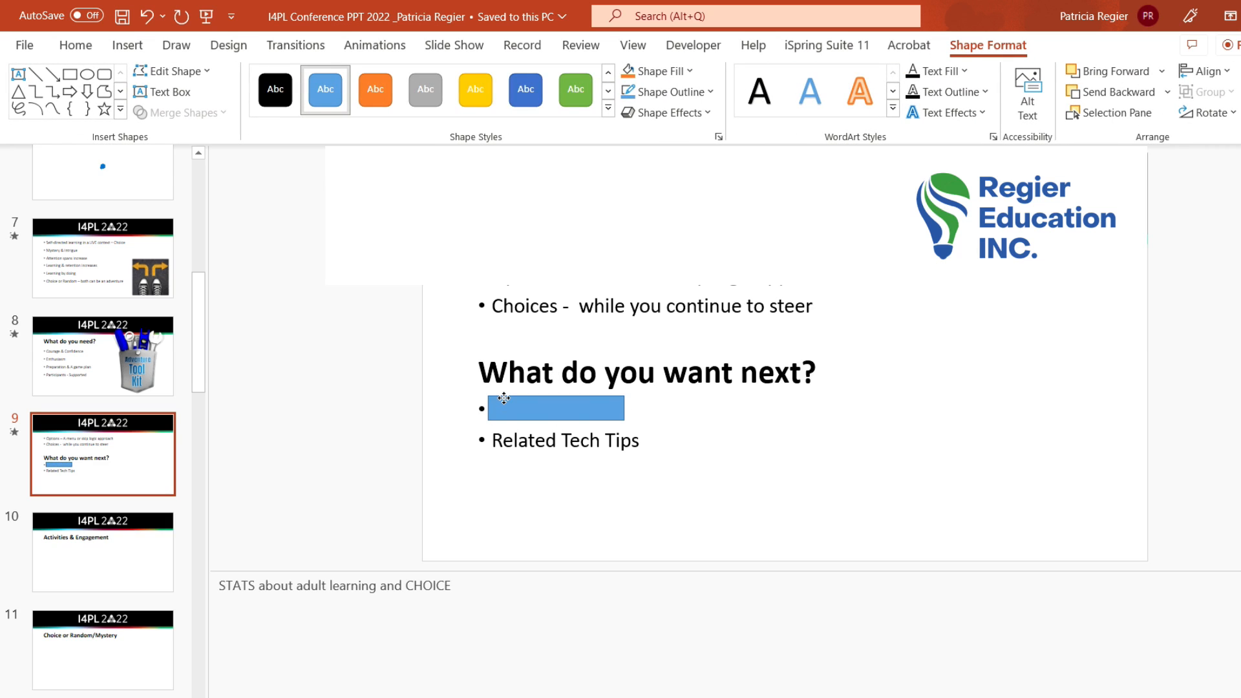
left_click(556, 407)
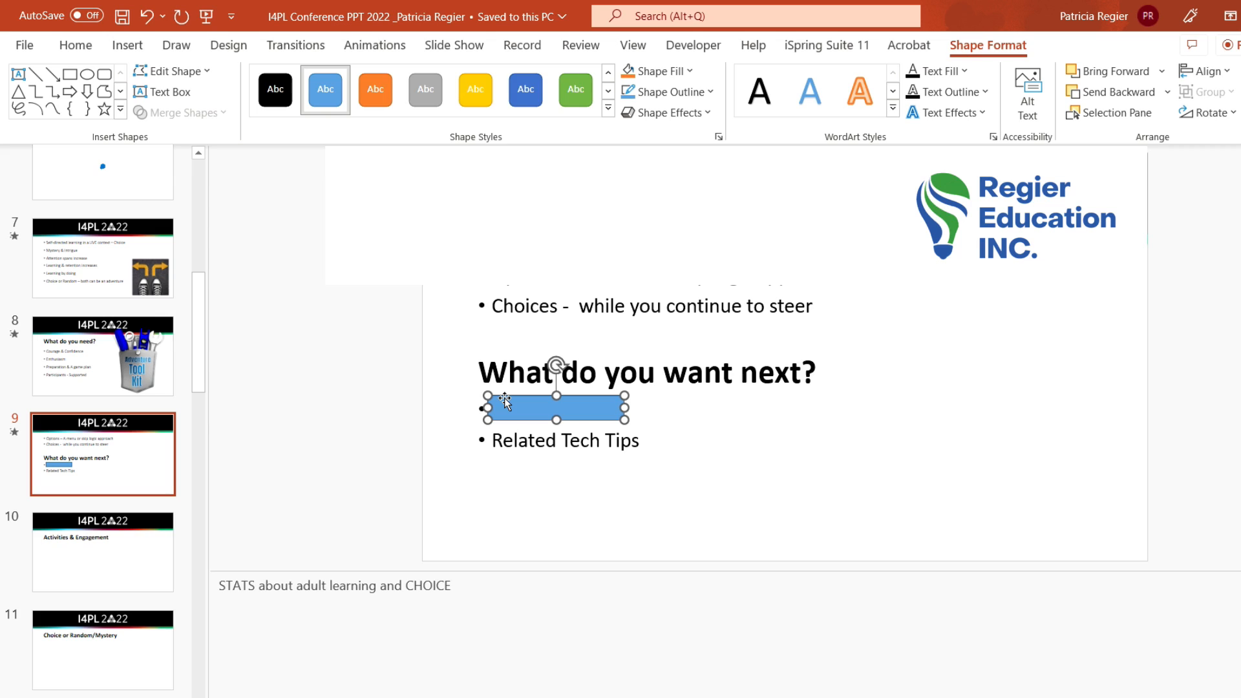
mouse_move(235, 521)
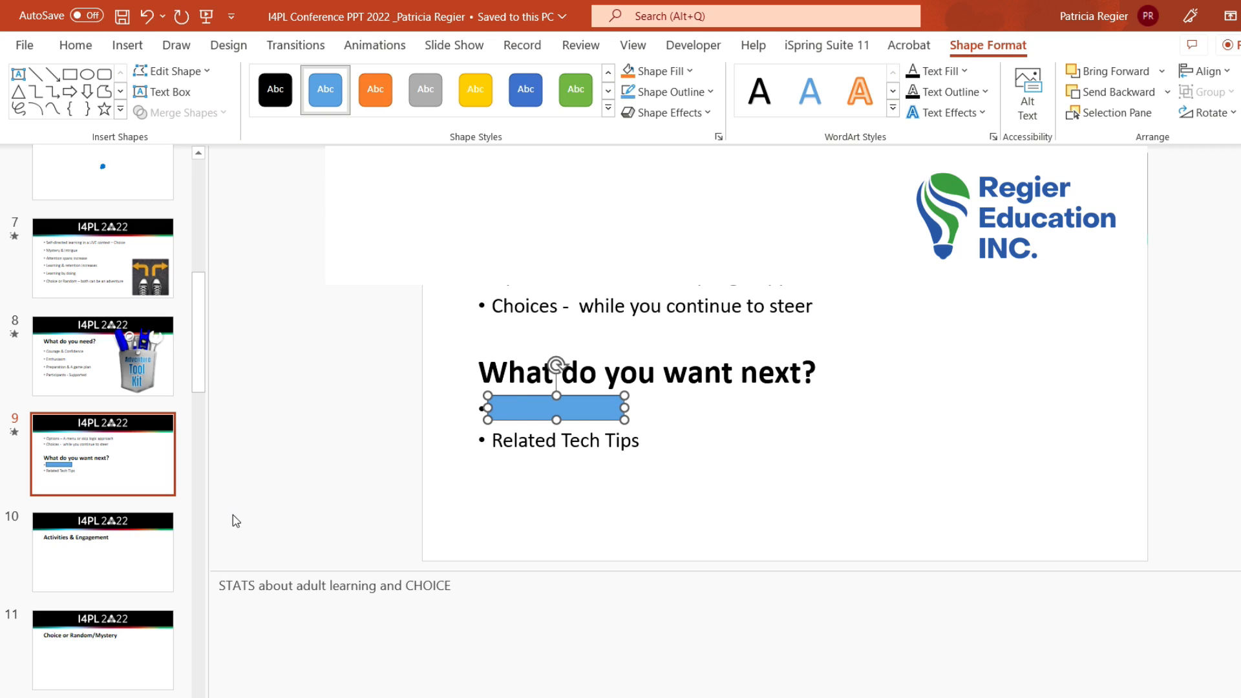
mouse_move(295, 587)
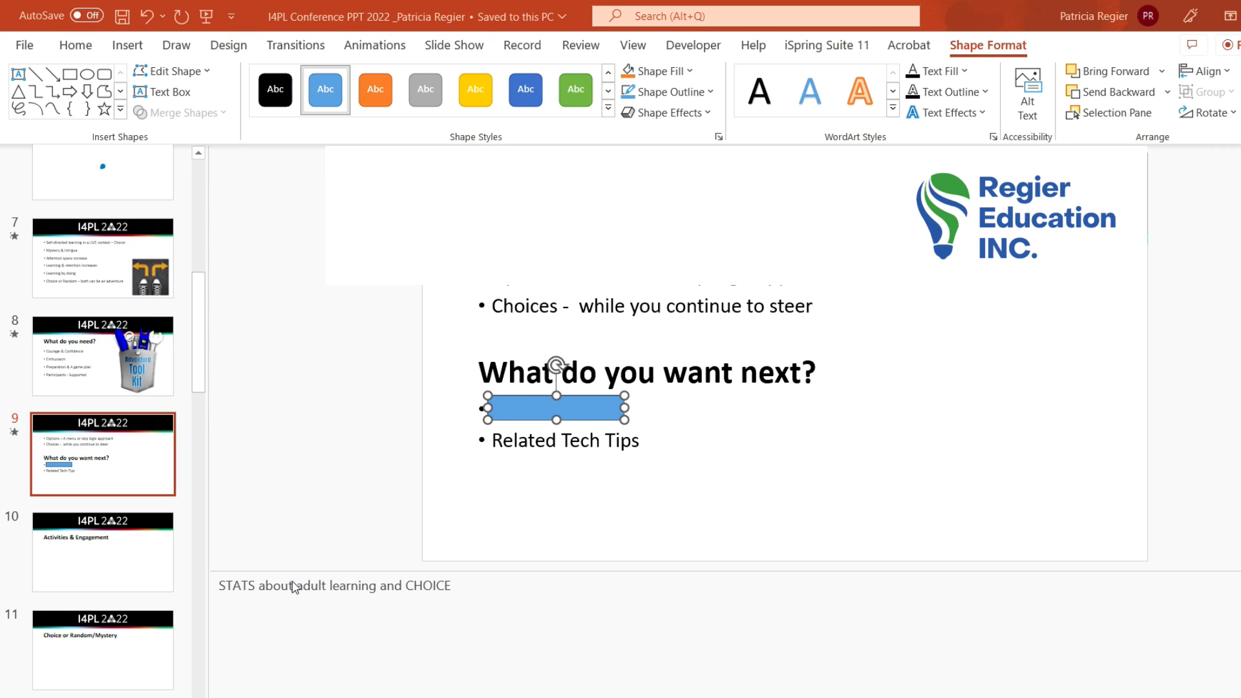
mouse_move(151, 546)
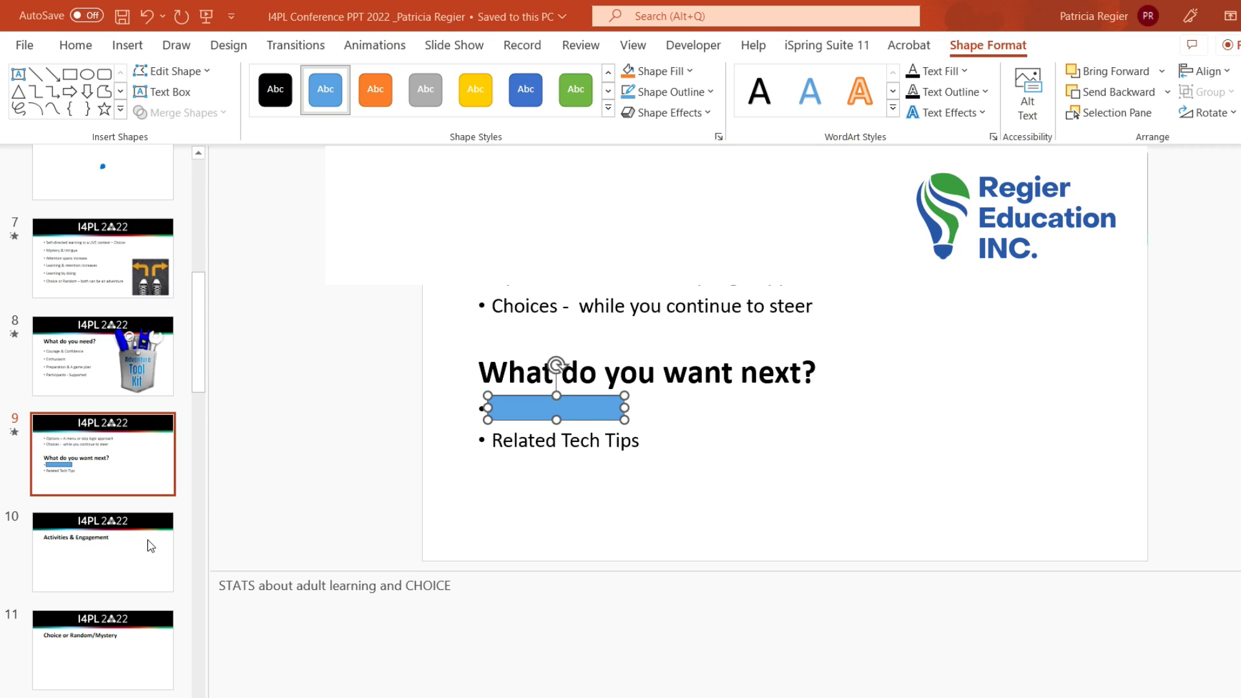
mouse_move(311, 491)
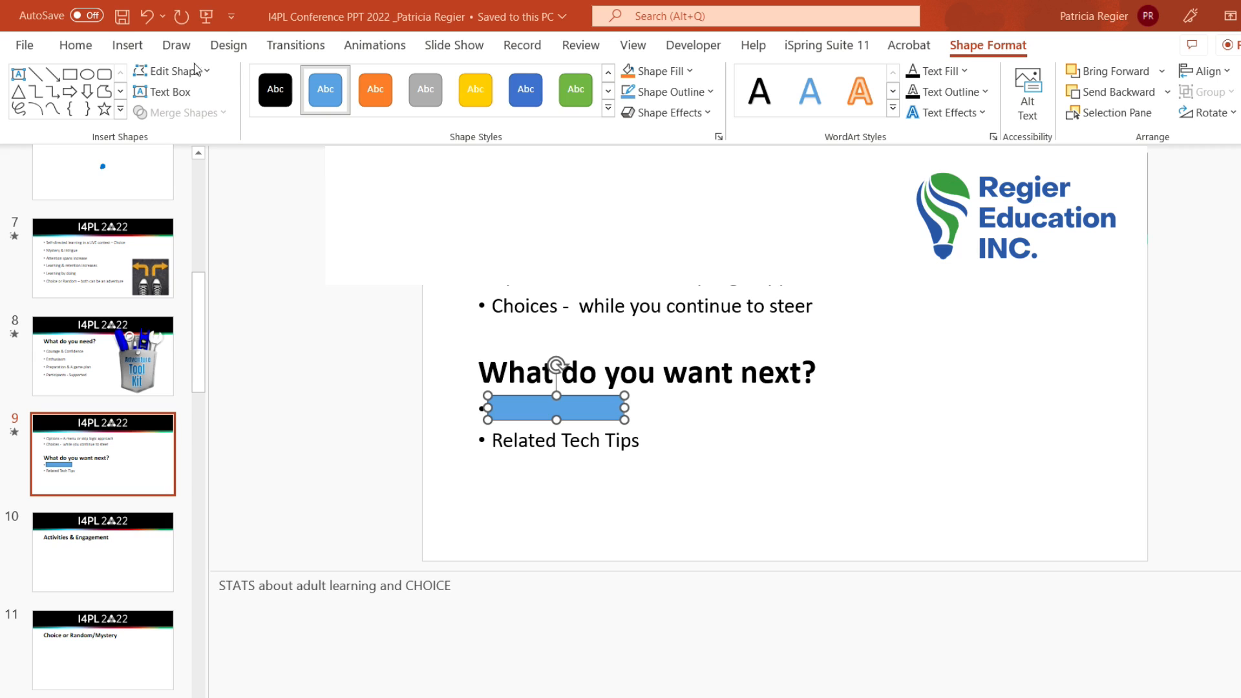
Step: Draw a second blue rectangle covering the Related Tech Tips bullet
left_click(127, 46)
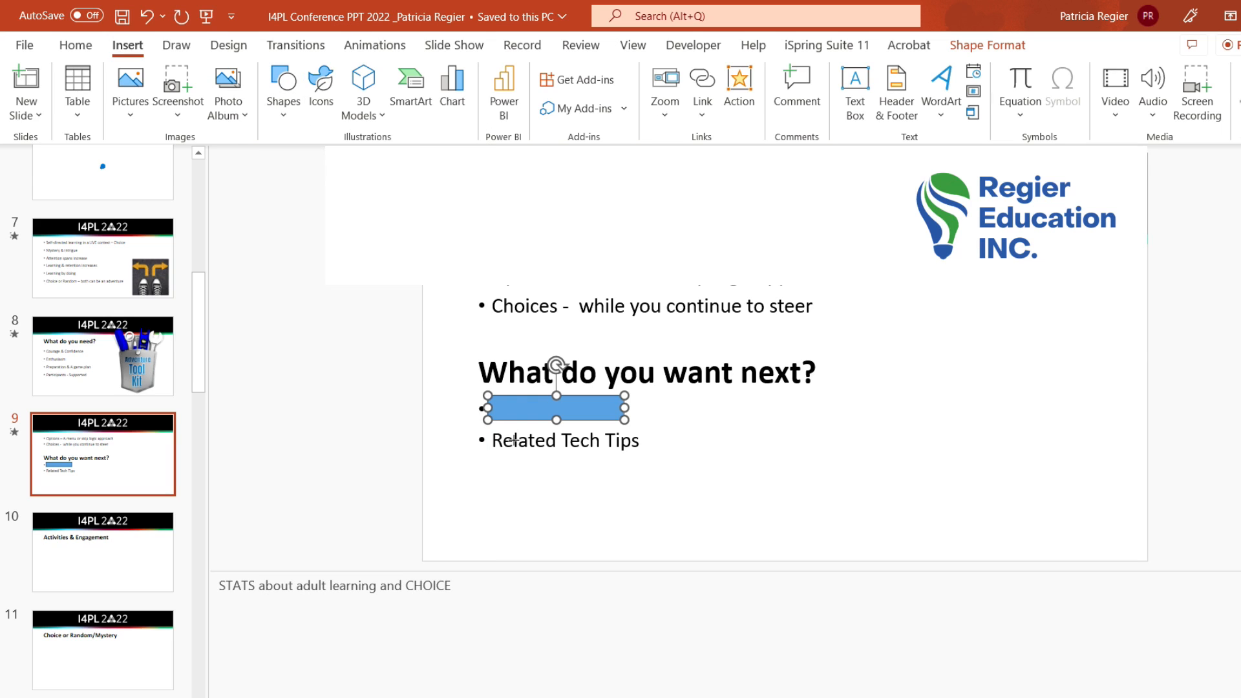
left_click_drag(493, 441, 534, 441)
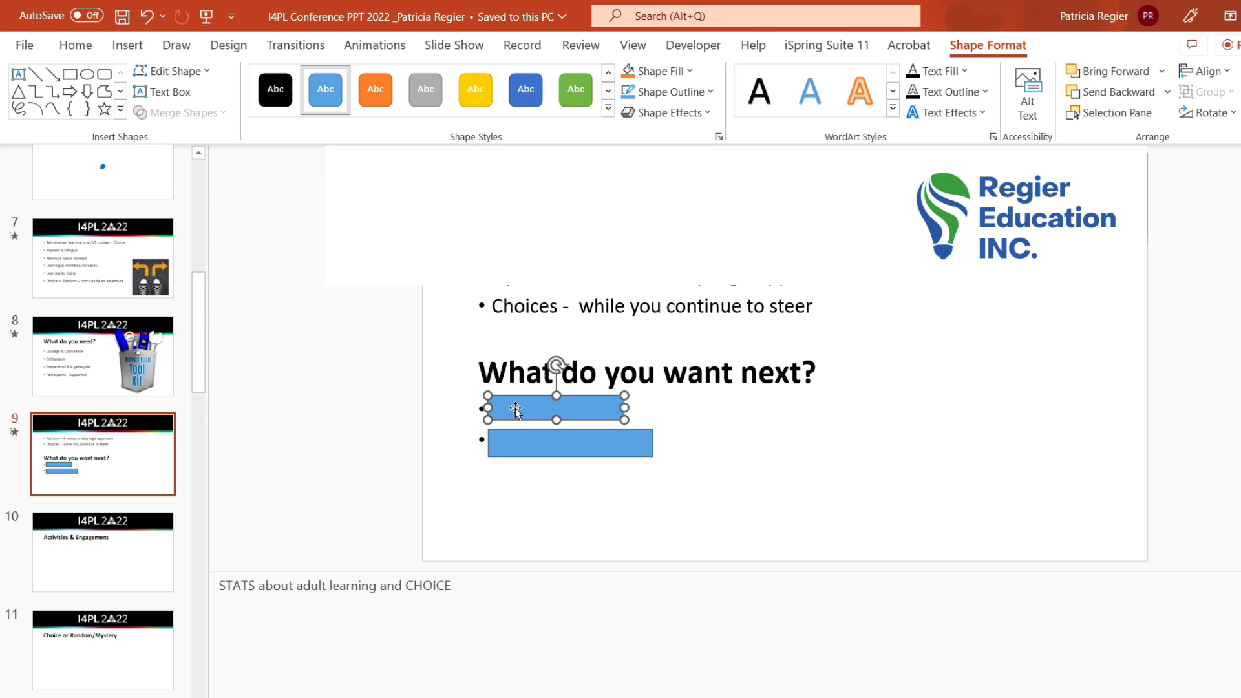
Step: Hyperlink the upper rectangle to Slide 10 via Place in This Document
key("ctrl+k")
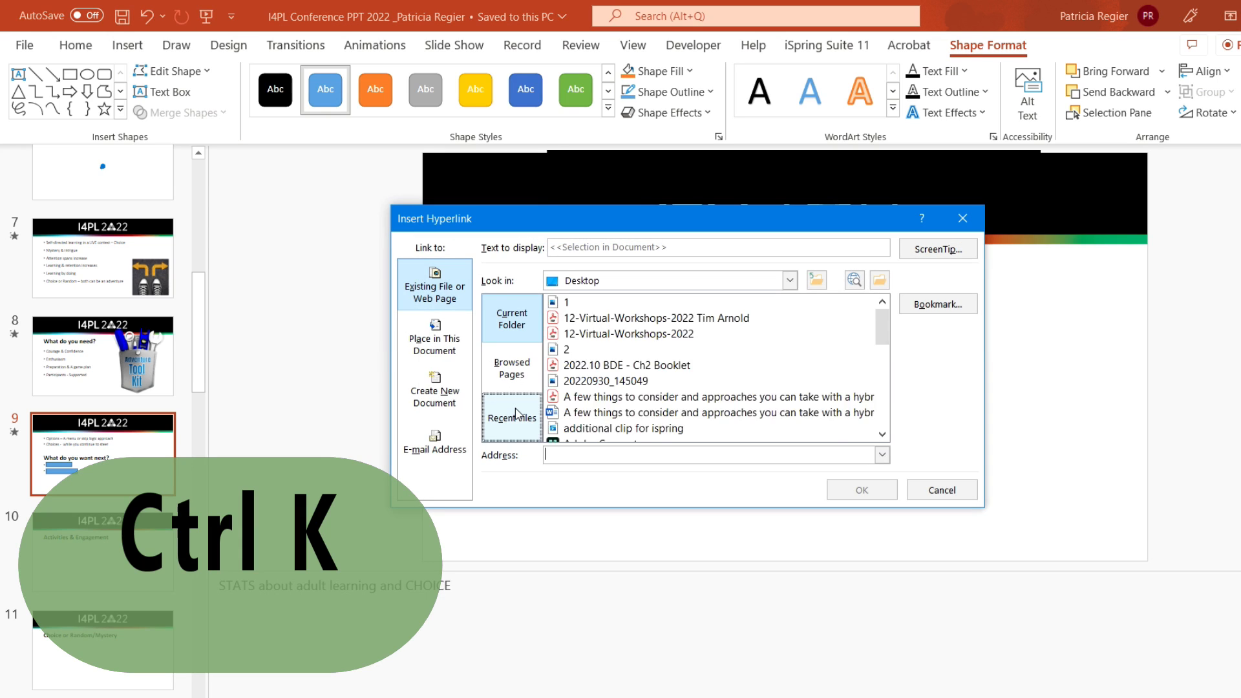
left_click(512, 418)
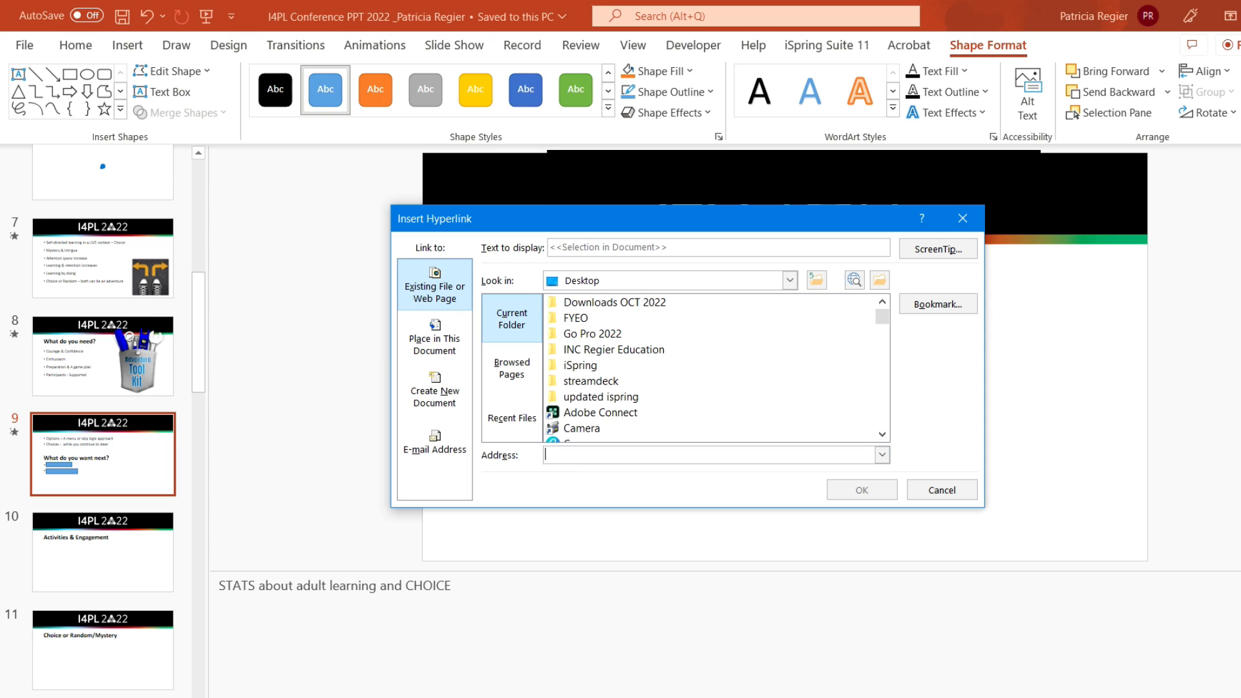
left_click(435, 336)
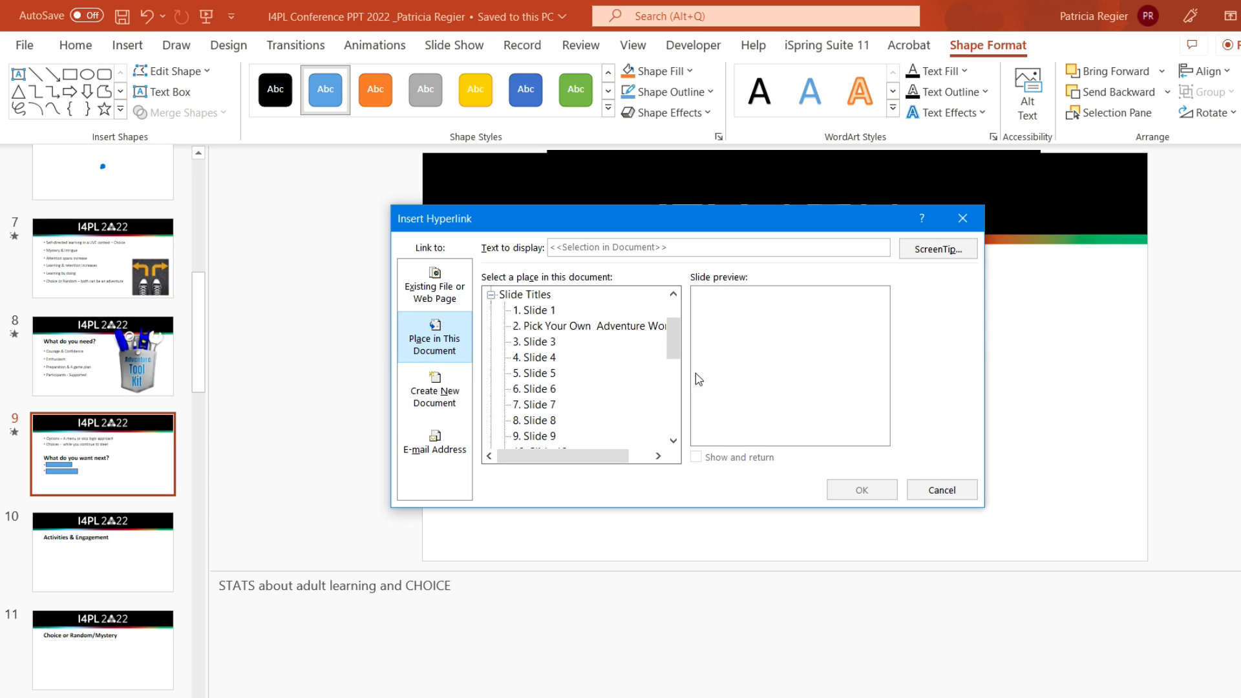
scroll("down", 3)
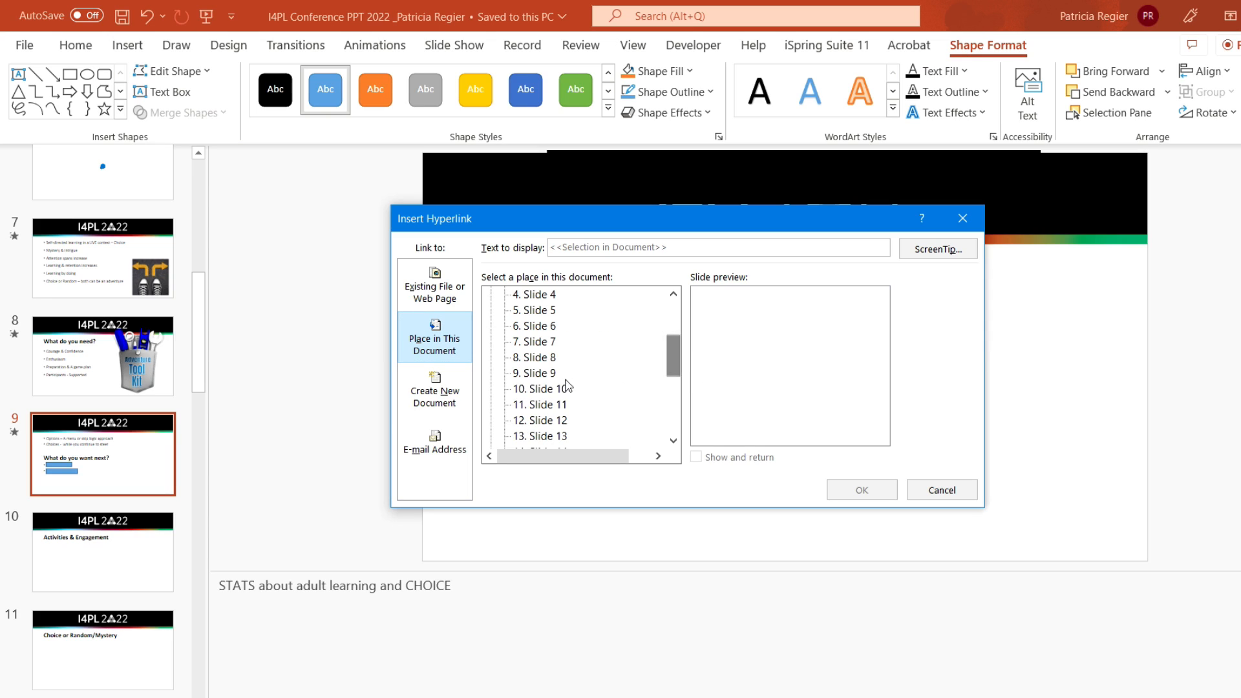
left_click(540, 389)
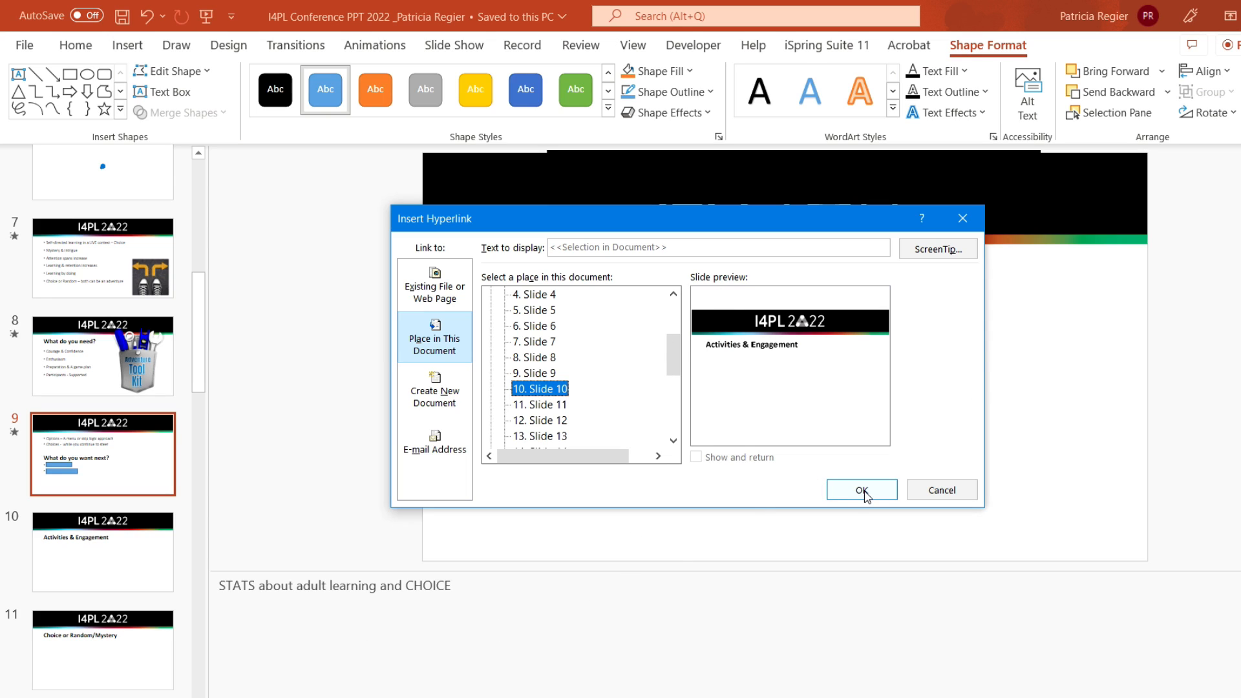
left_click(861, 488)
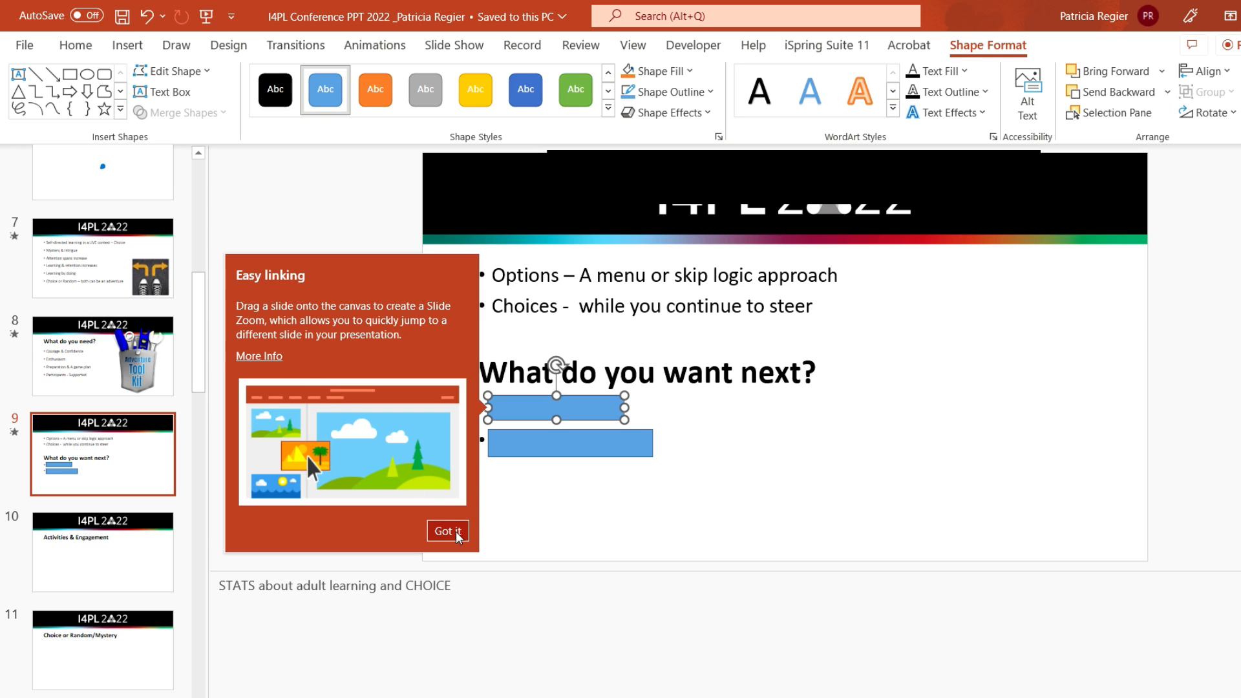
Step: Dismiss the Easy linking tip and hyperlink the lower rectangle to Slide 15
left_click(447, 531)
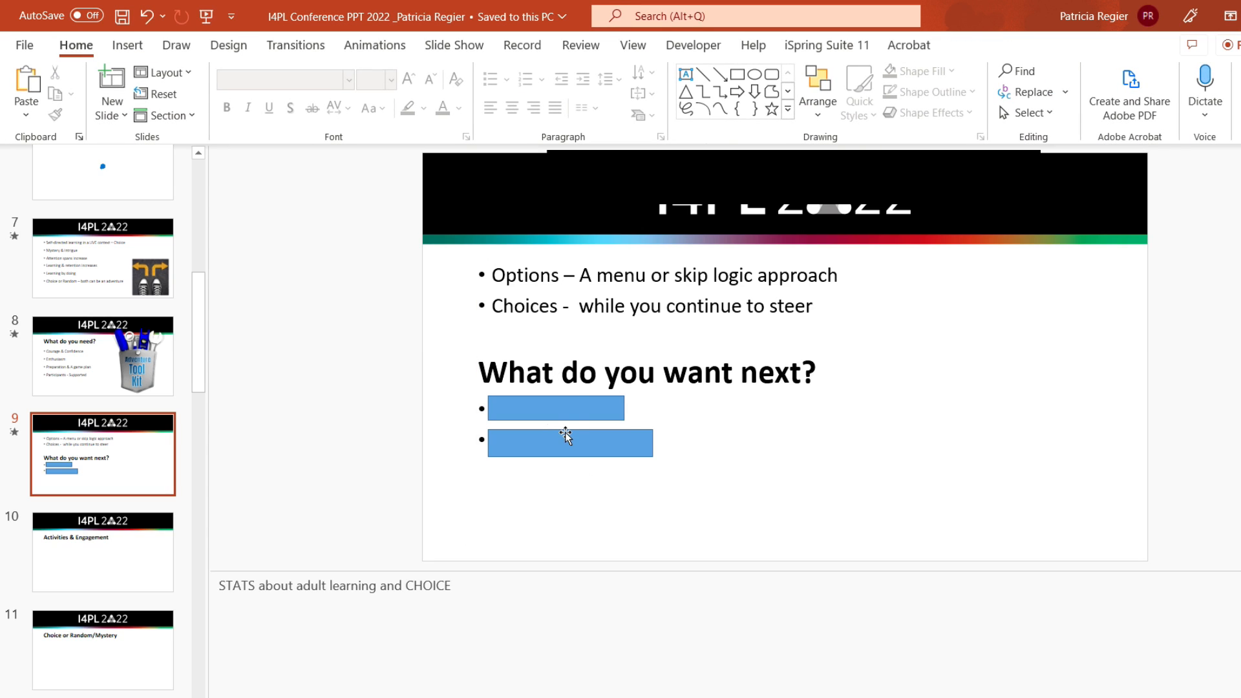
left_click(570, 442)
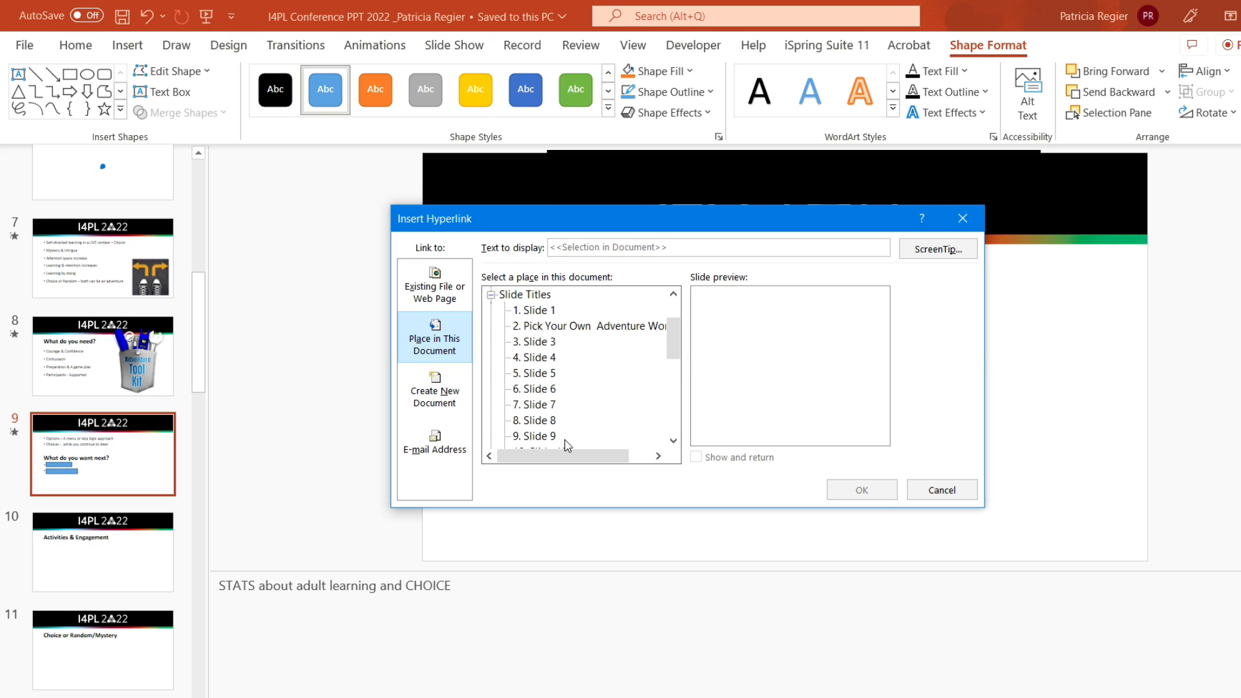
mouse_move(632, 396)
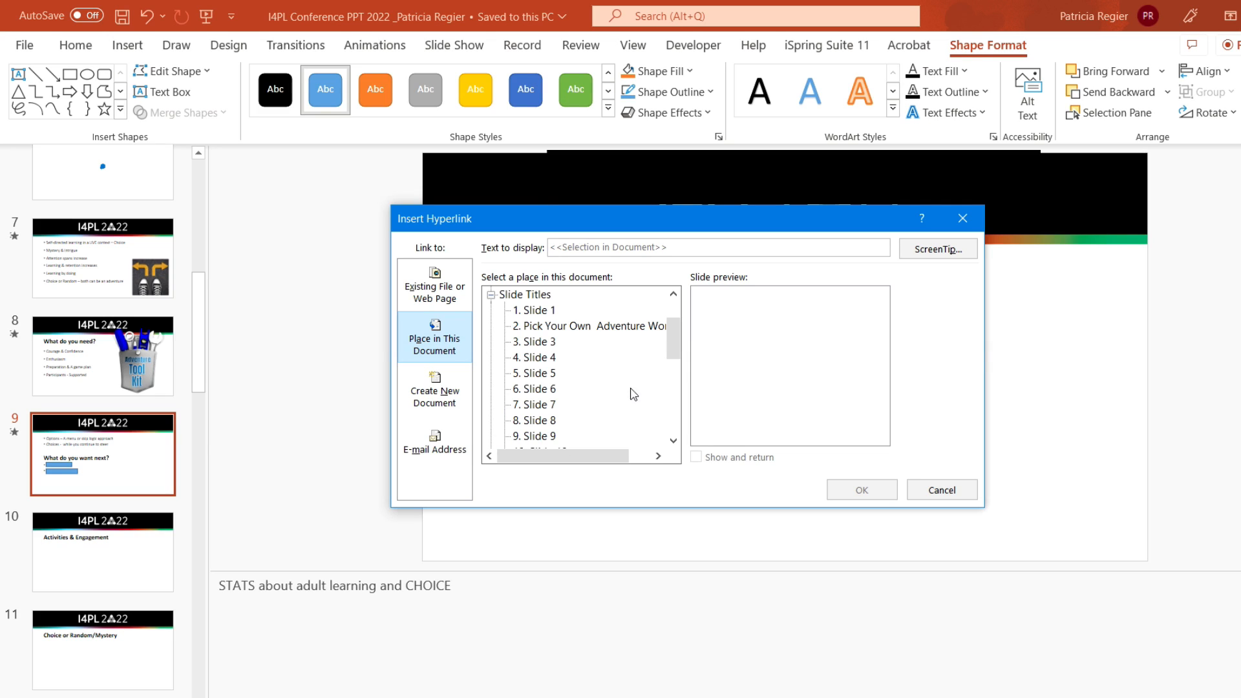
left_click_drag(675, 332, 675, 372)
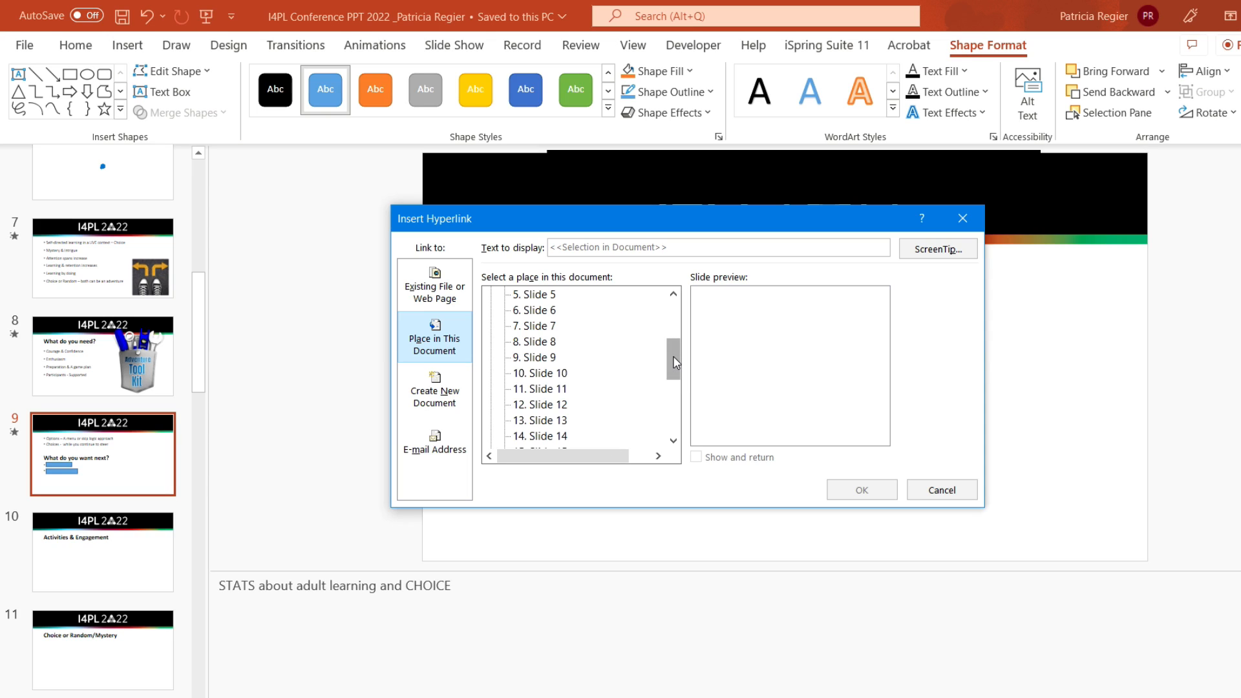
left_click(540, 420)
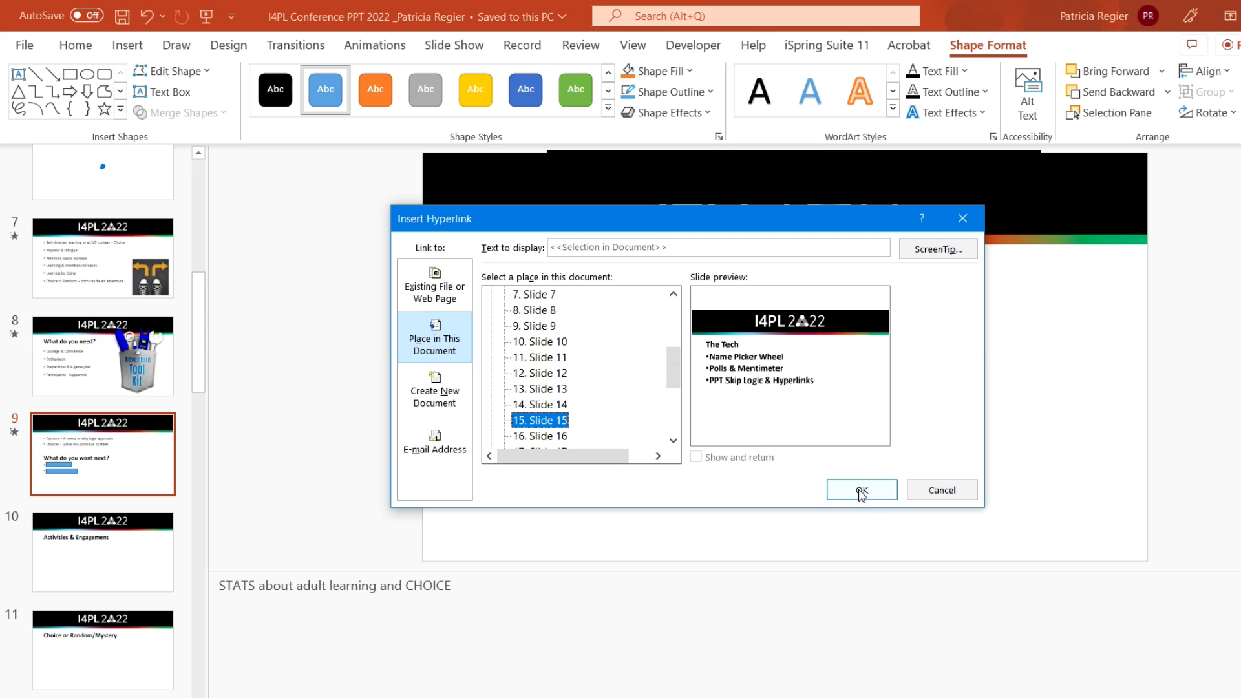
left_click(861, 489)
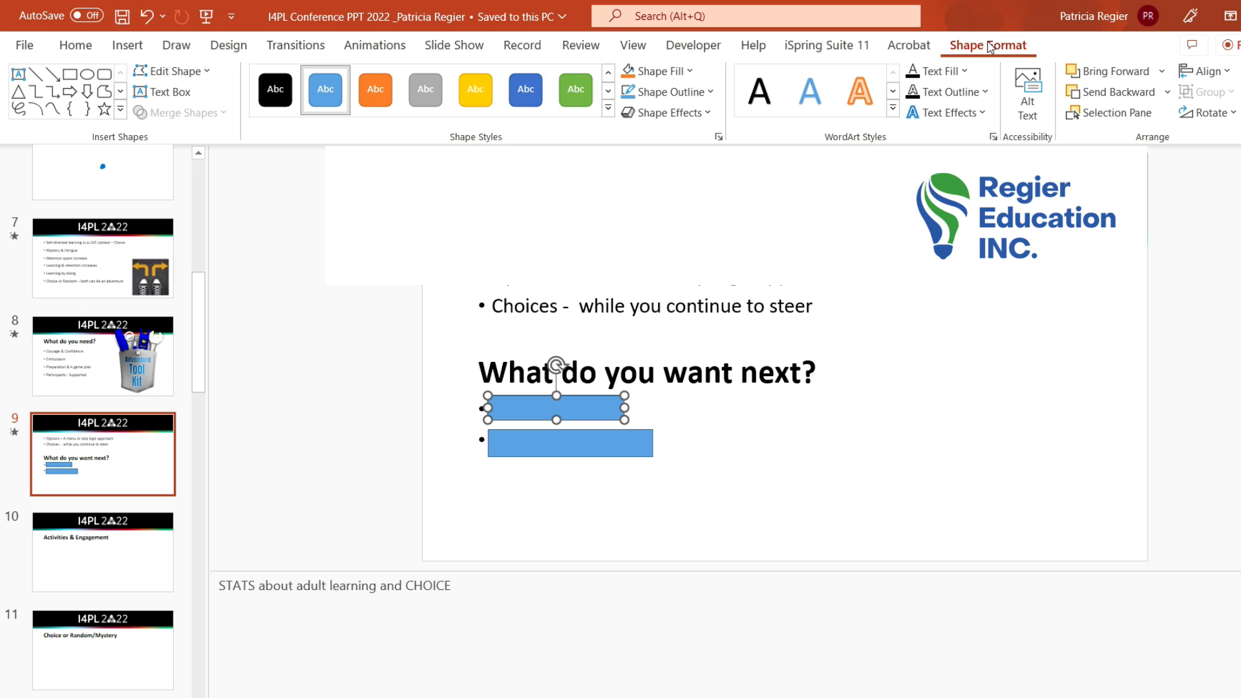
mouse_move(981, 49)
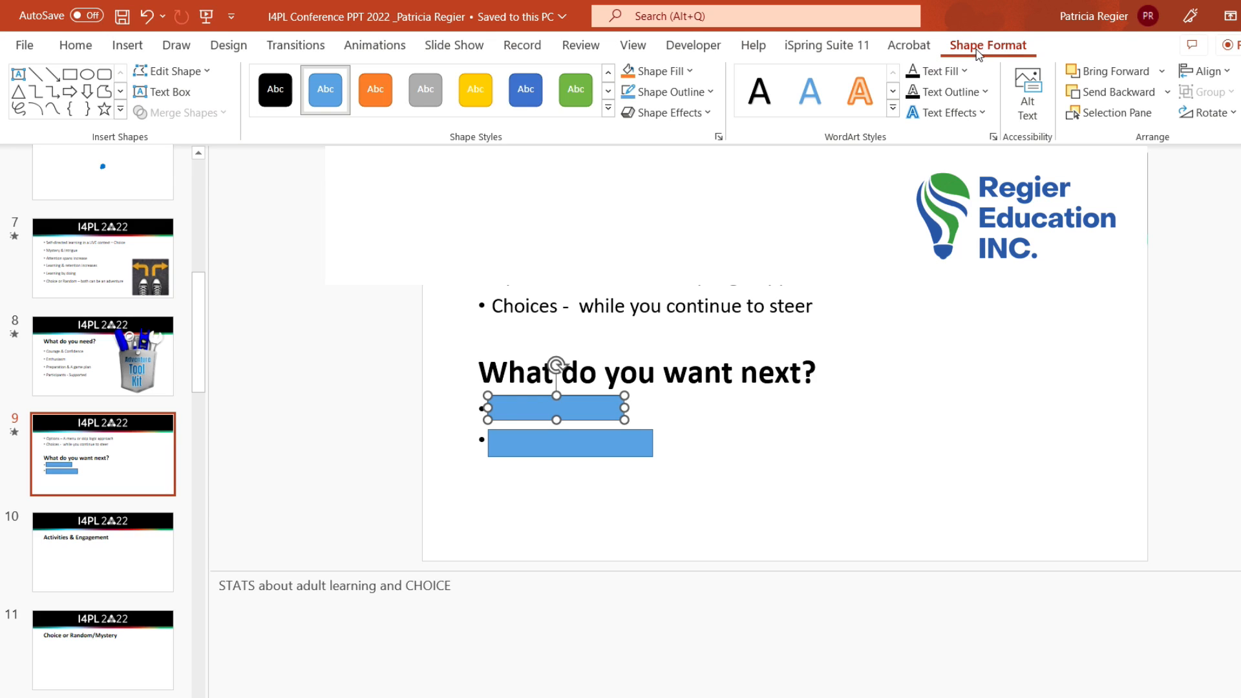
mouse_move(996, 61)
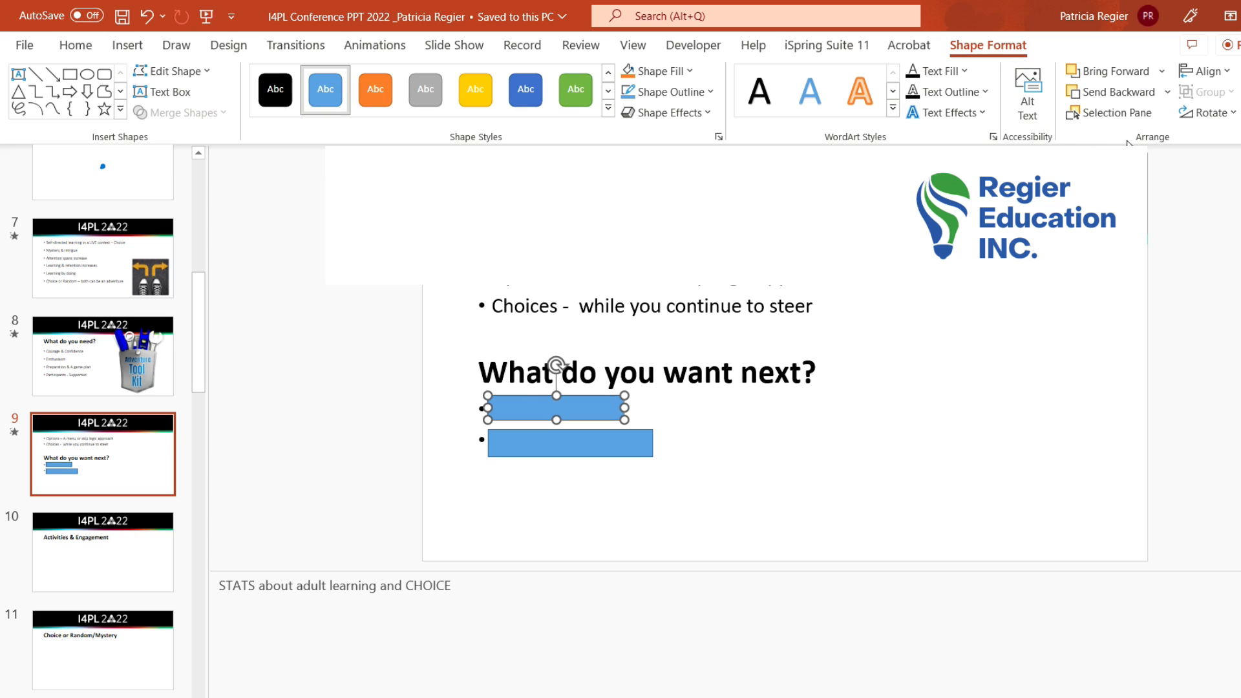
mouse_move(666, 143)
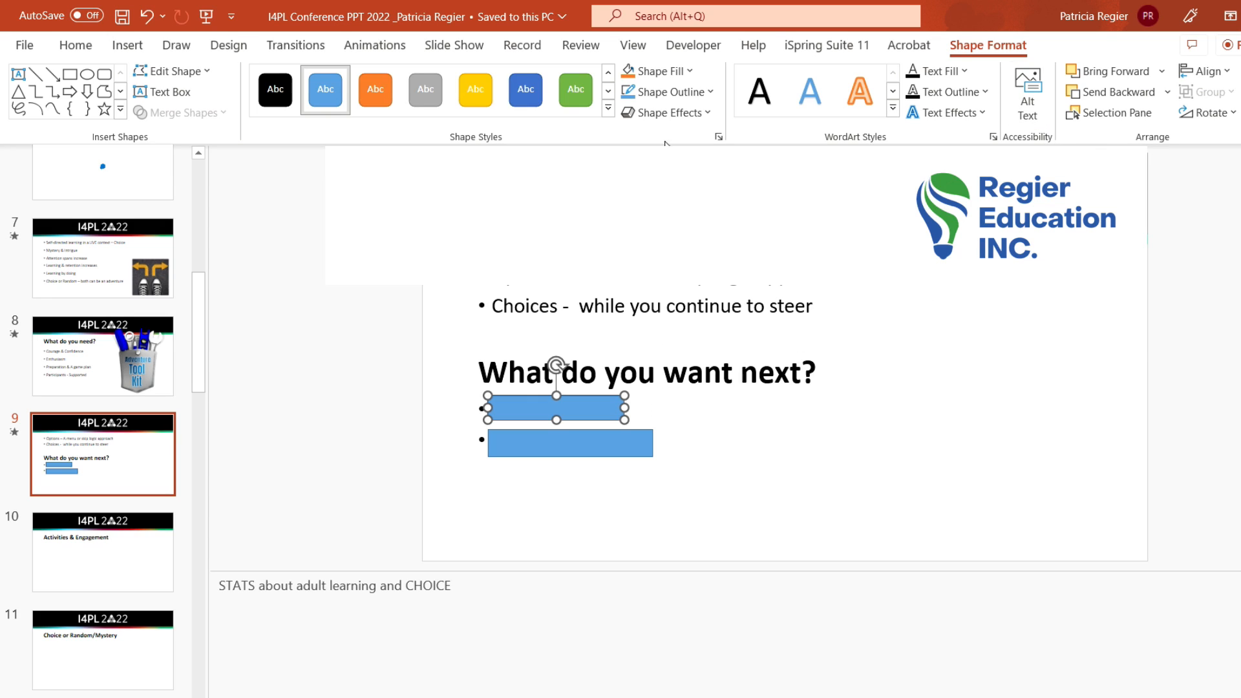
Step: Set the rectangles to No Fill and label the second one 'Related Tech Tips'
left_click(664, 71)
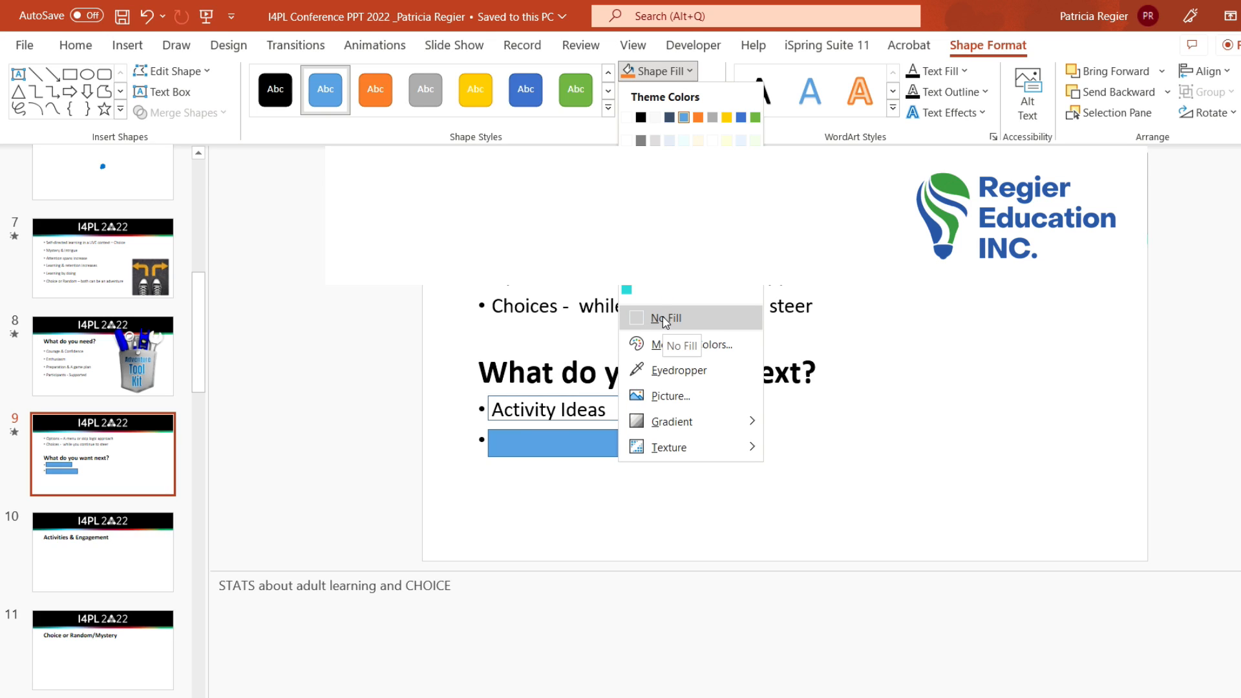
left_click(667, 318)
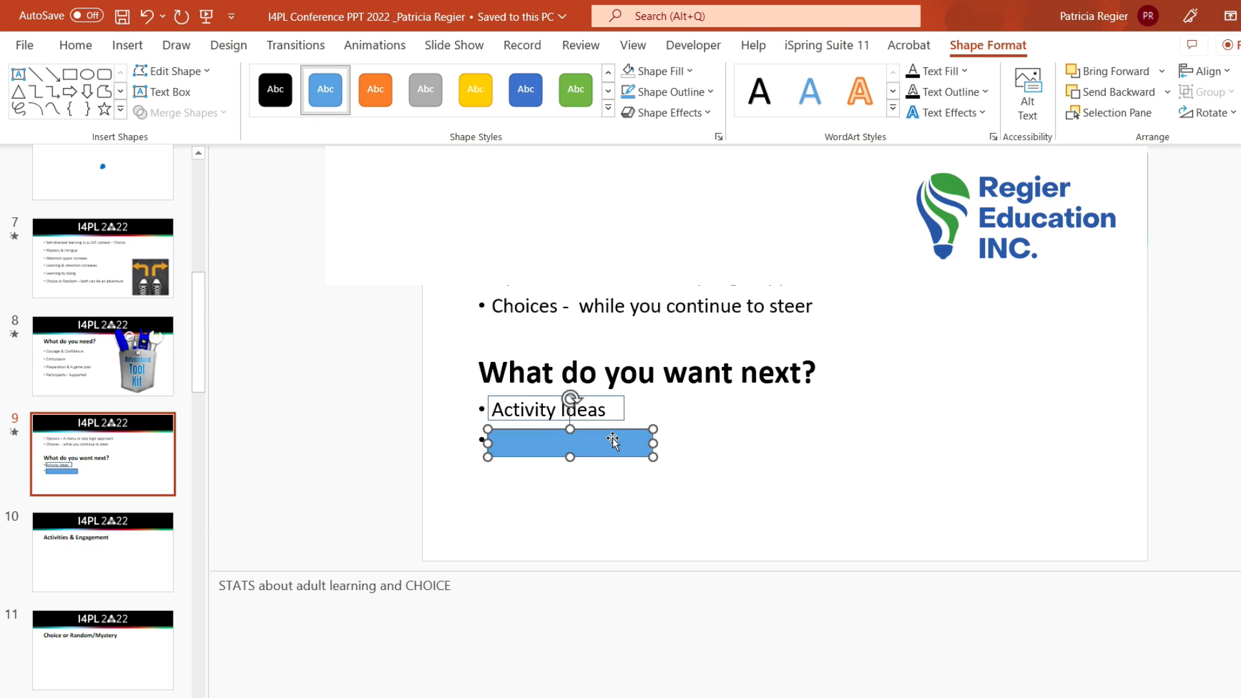
mouse_move(657, 70)
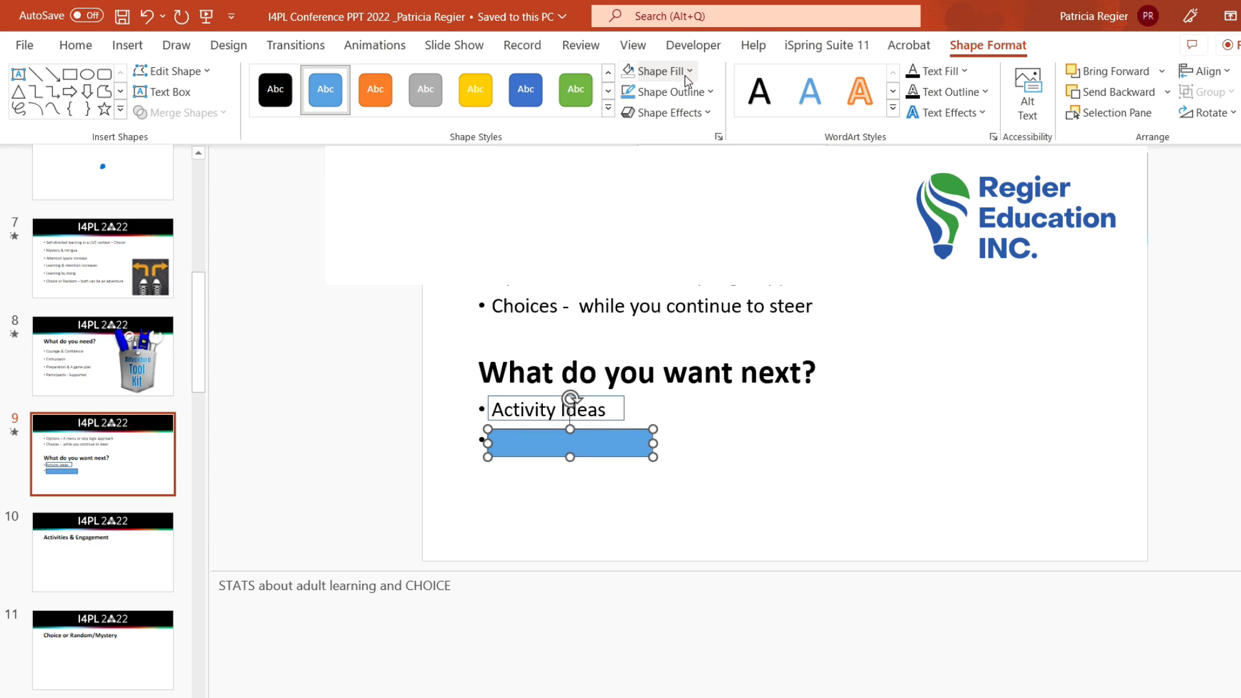
type("Related Tech Tips")
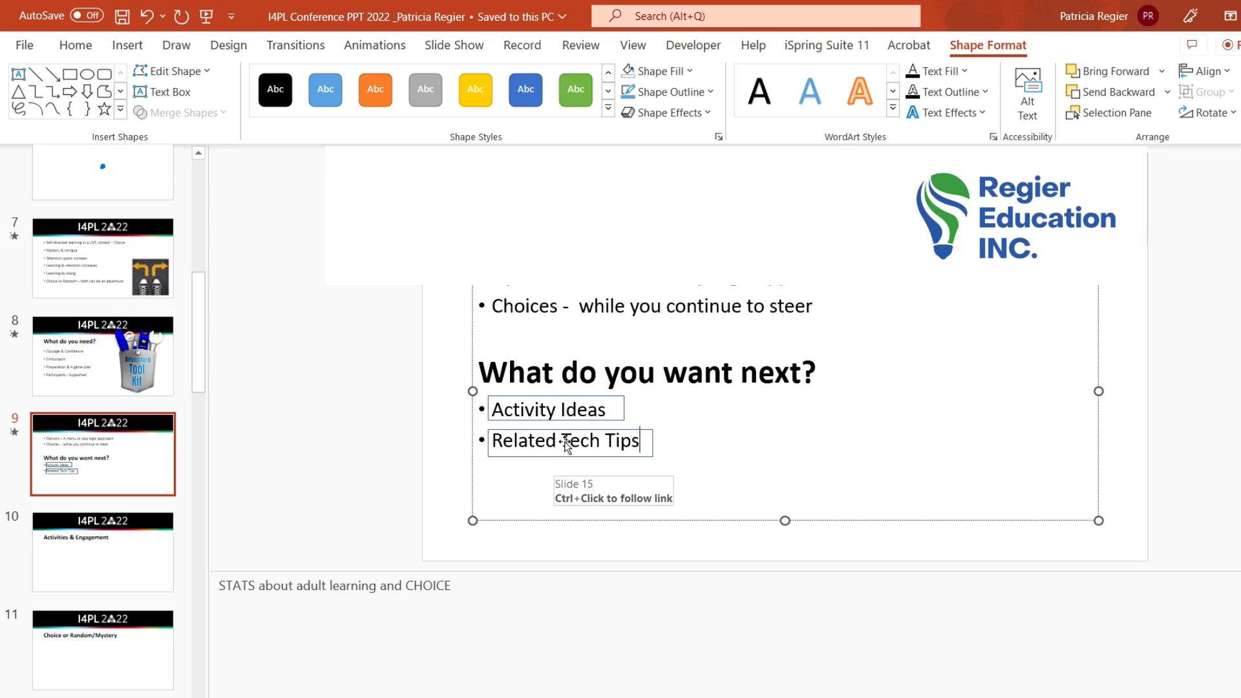
mouse_move(566, 441)
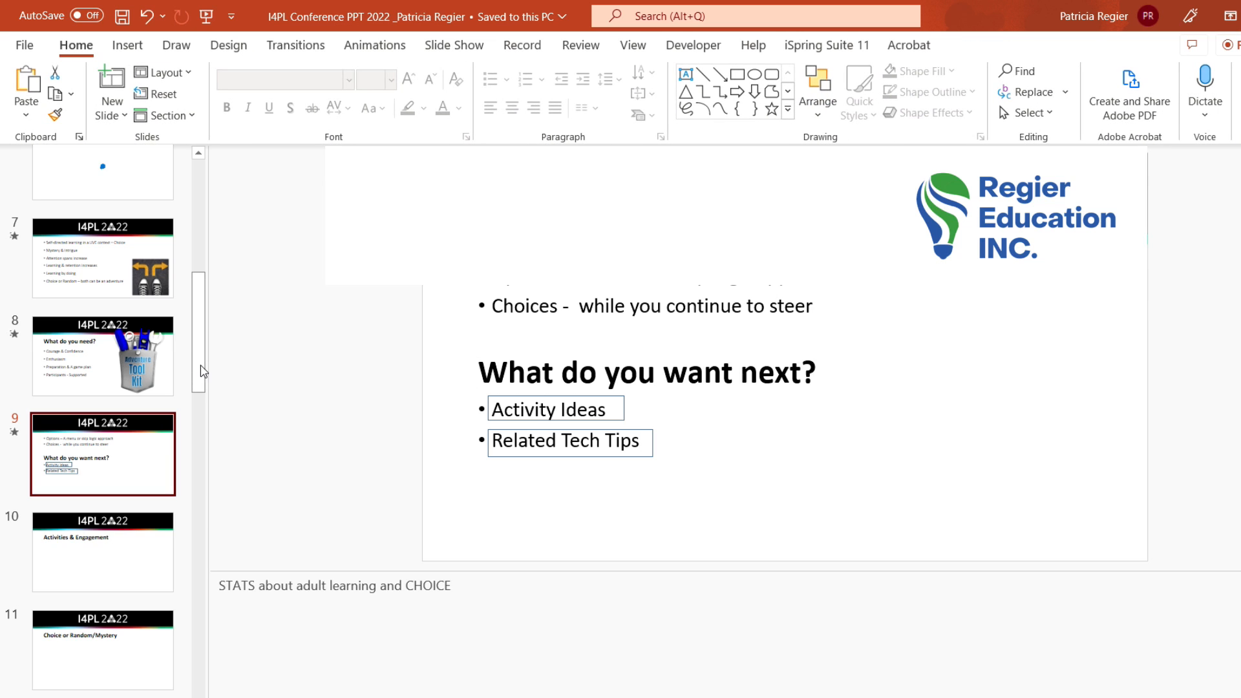
Step: Scroll the thumbnail pane and select blank slide 16 for editing
scroll("down", 3)
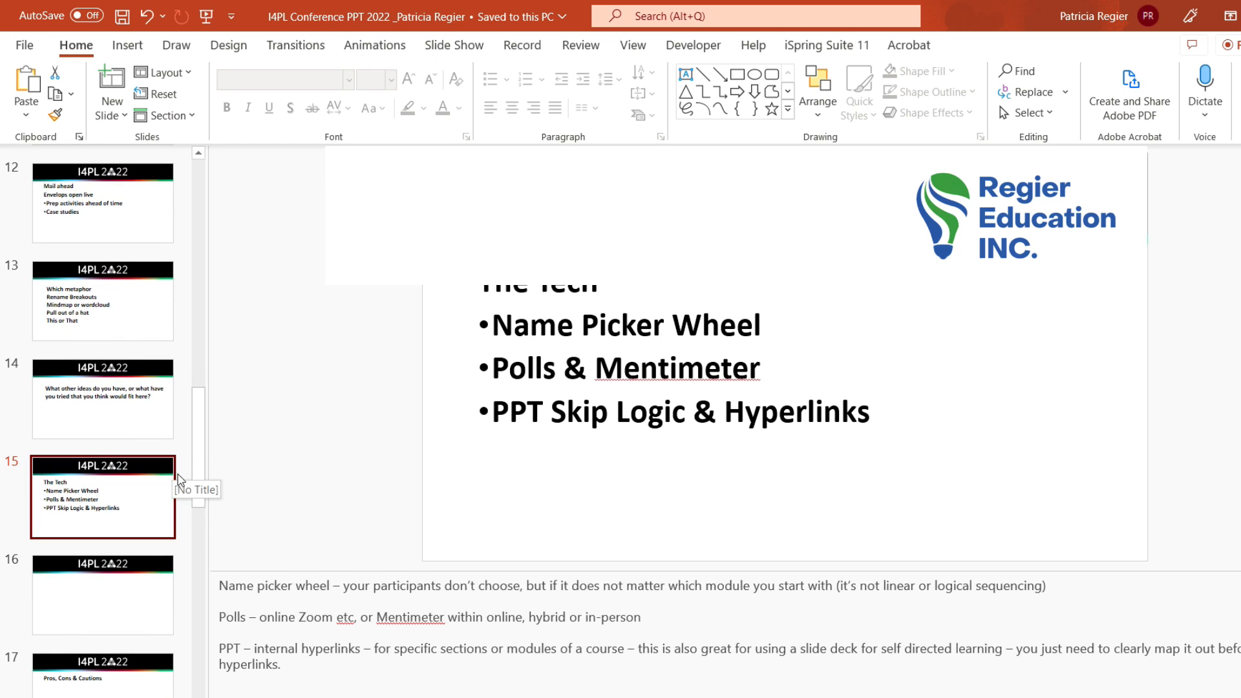
mouse_move(197, 511)
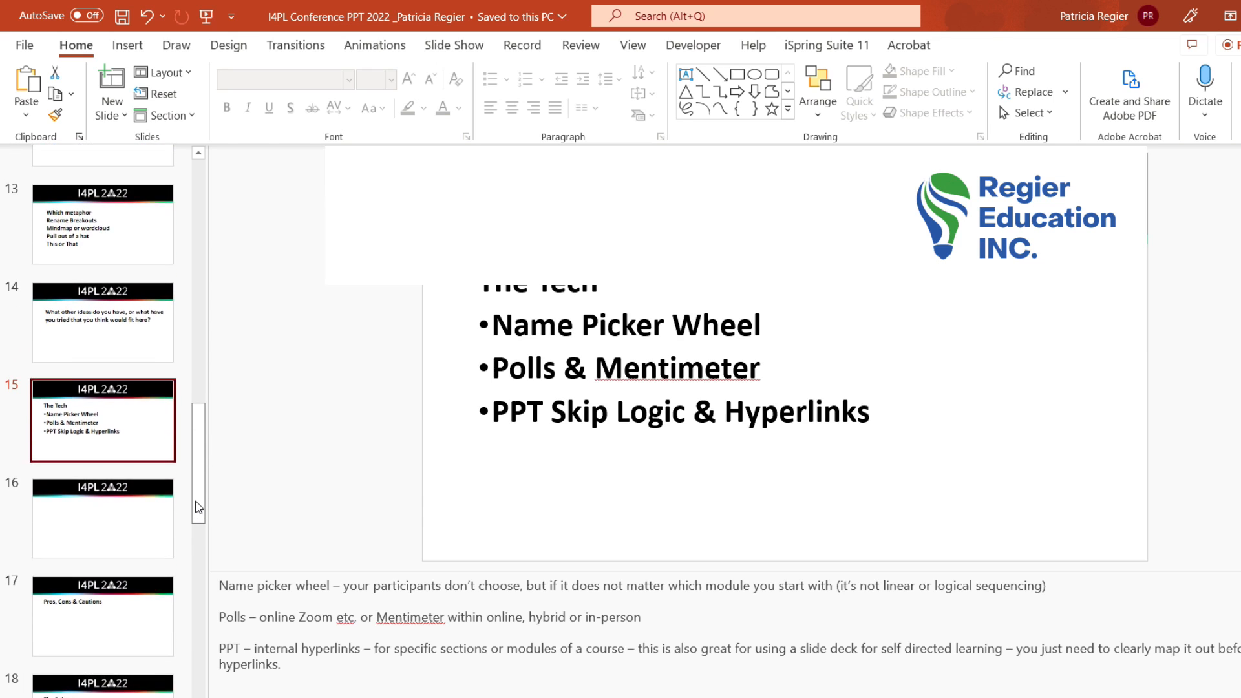
left_click(102, 519)
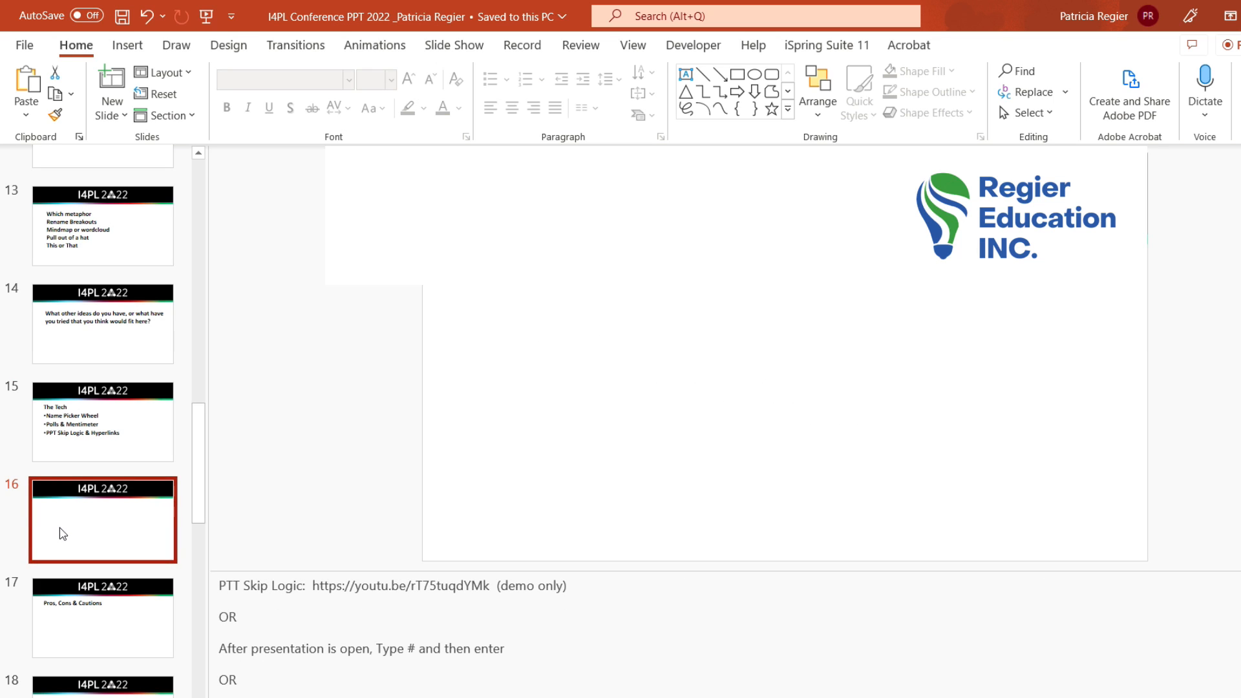
left_click(127, 45)
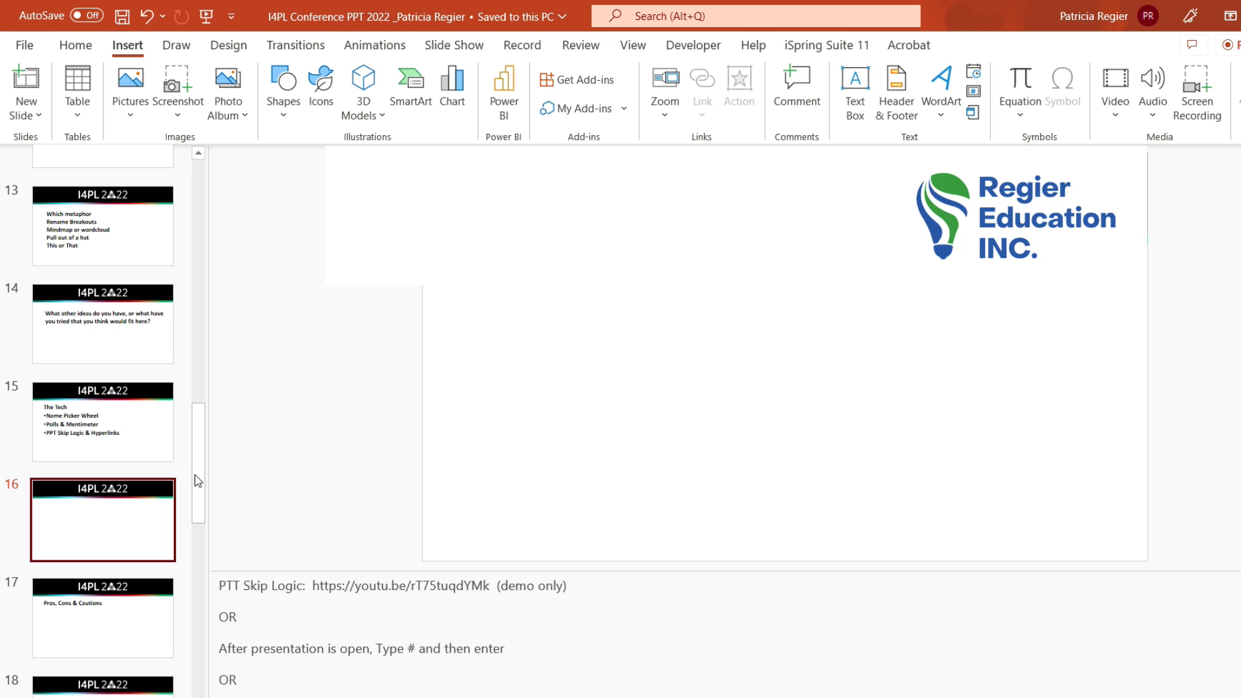
mouse_move(177, 87)
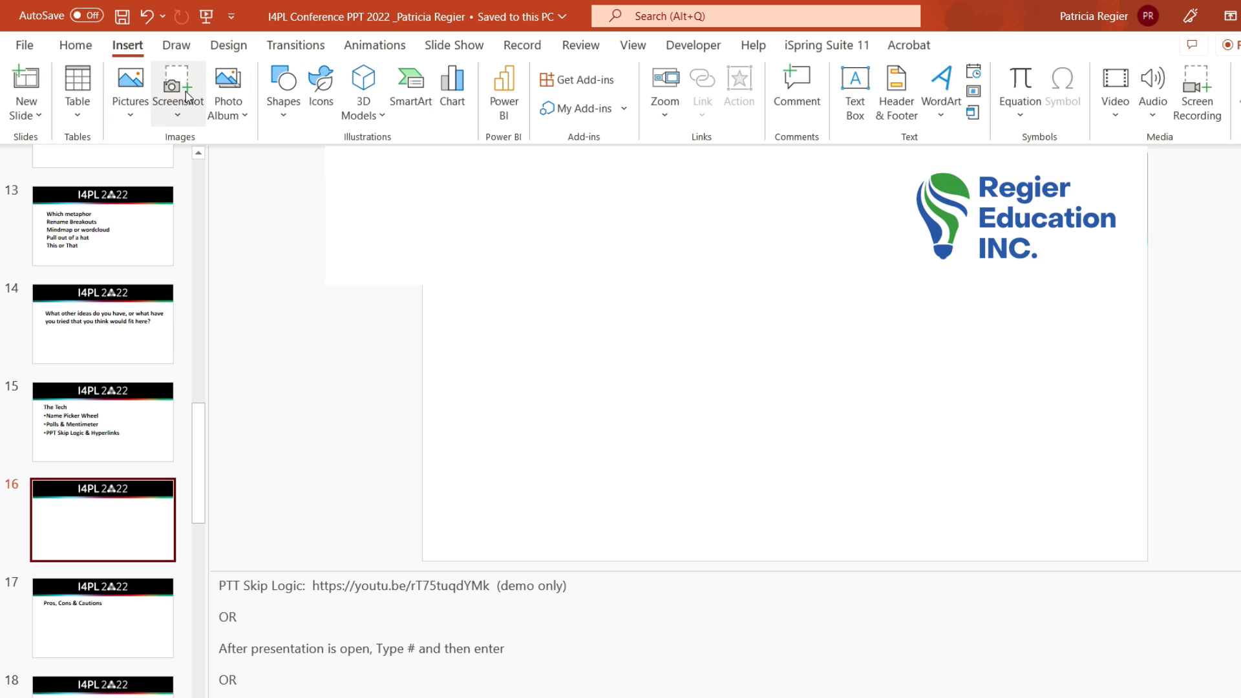
Step: Draw a small square bottom-right on slide 16 and hyperlink it to Slide 10
left_click(283, 89)
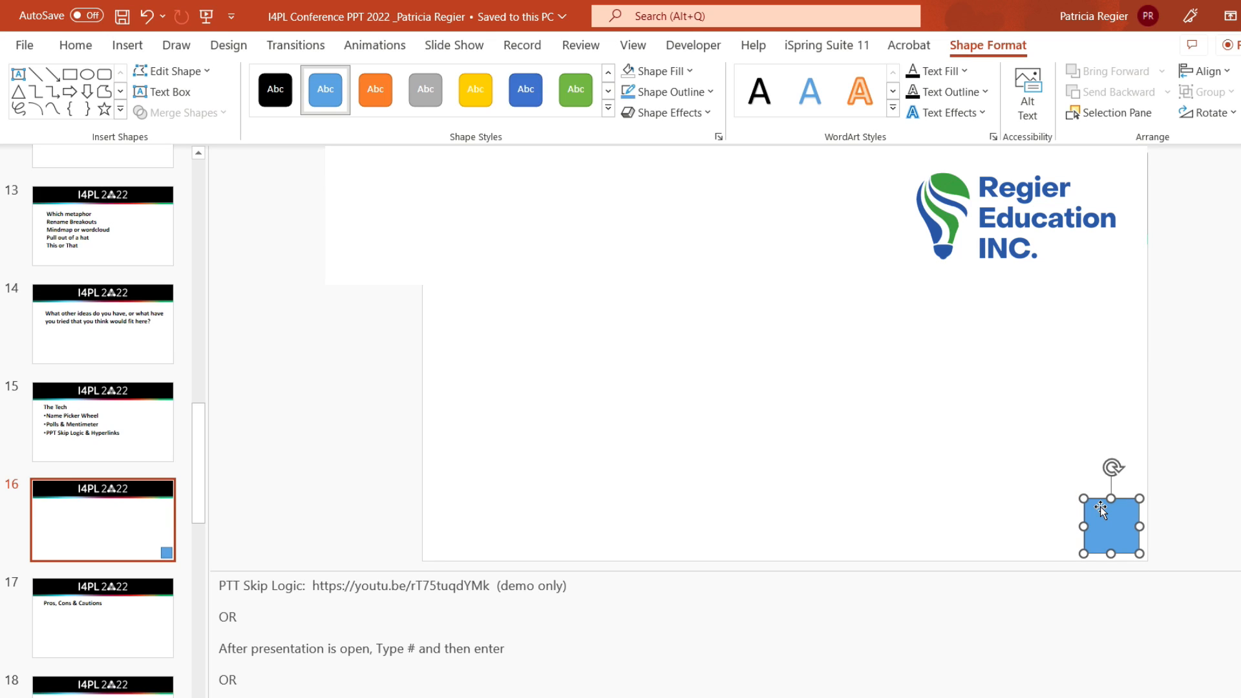
mouse_move(1102, 510)
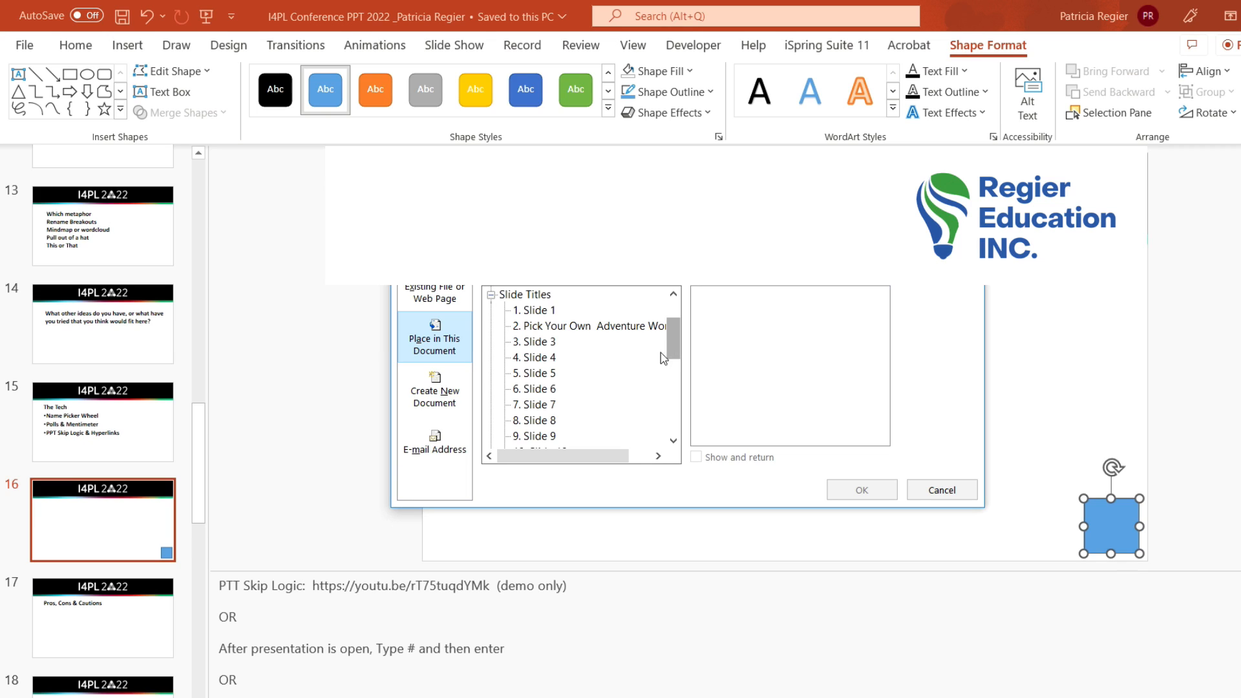
scroll("down", 3)
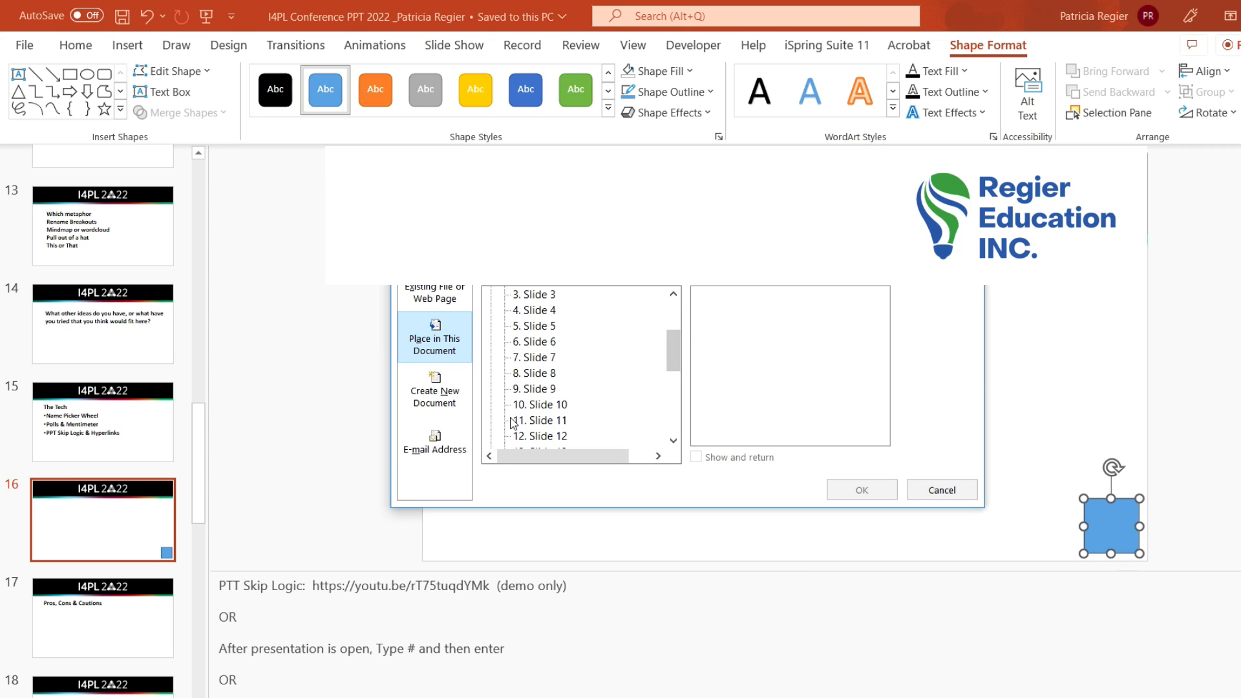
left_click(539, 405)
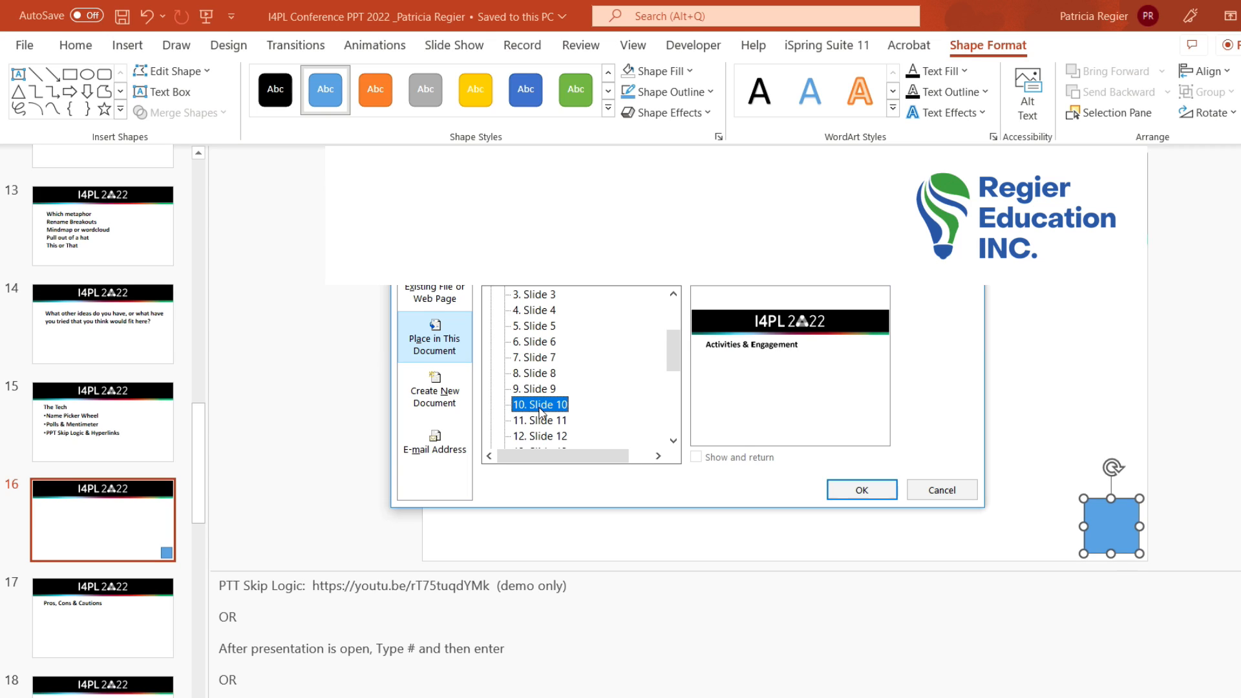
mouse_move(826, 581)
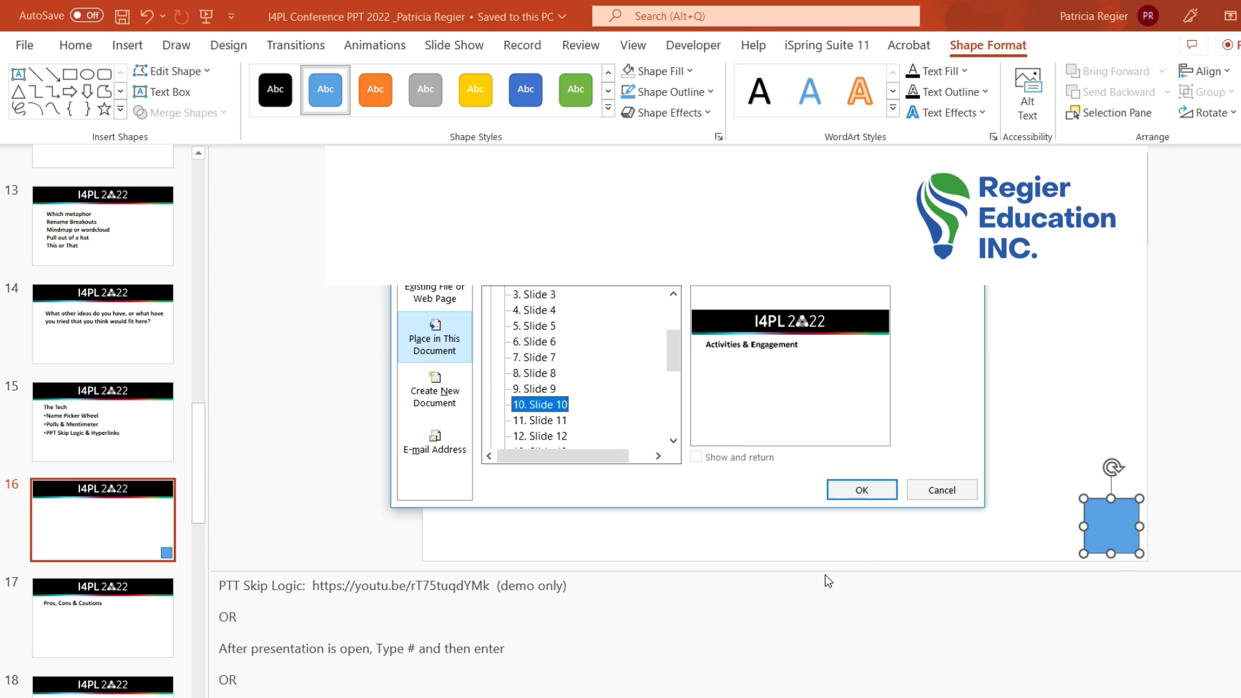
left_click(861, 490)
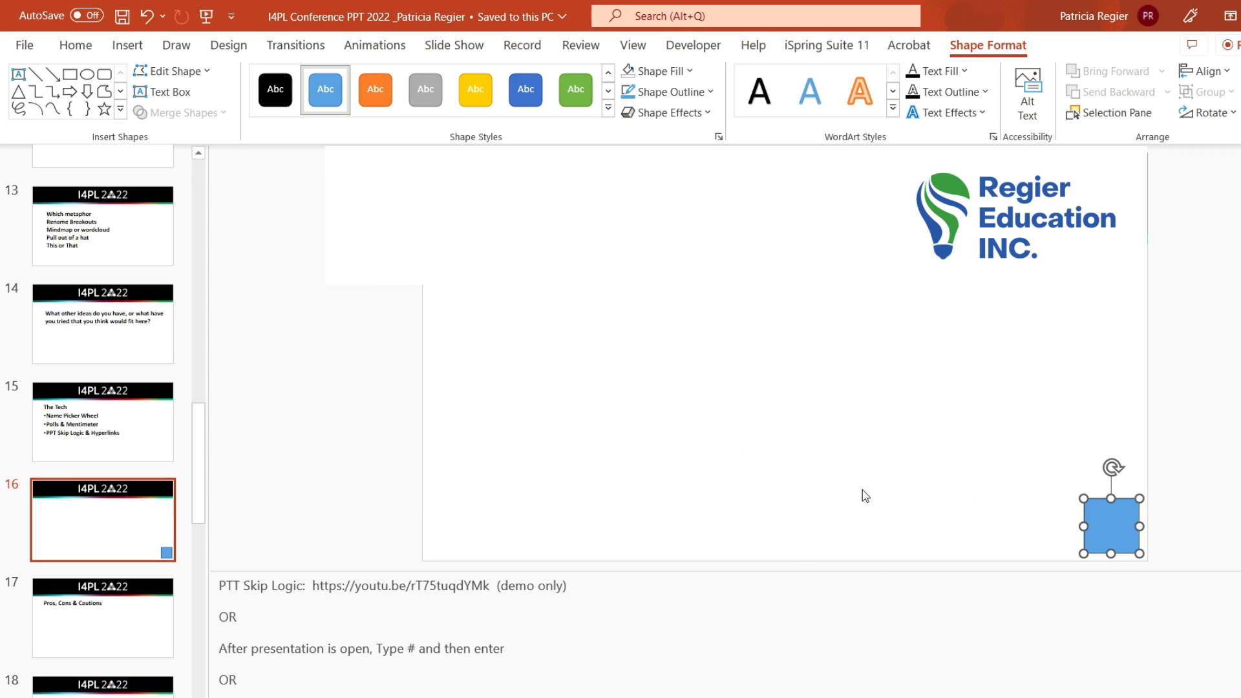
mouse_move(200, 437)
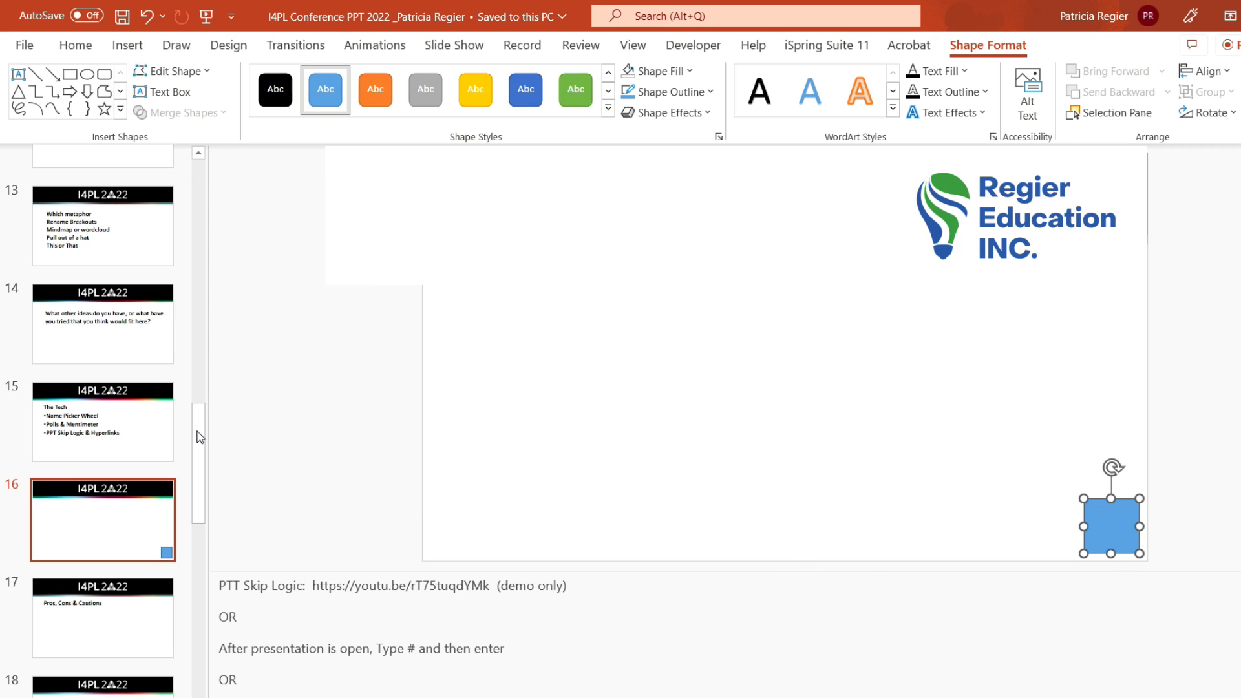
Step: Scroll the thumbnail pane down to slide 13's engagement ideas list
left_click(75, 46)
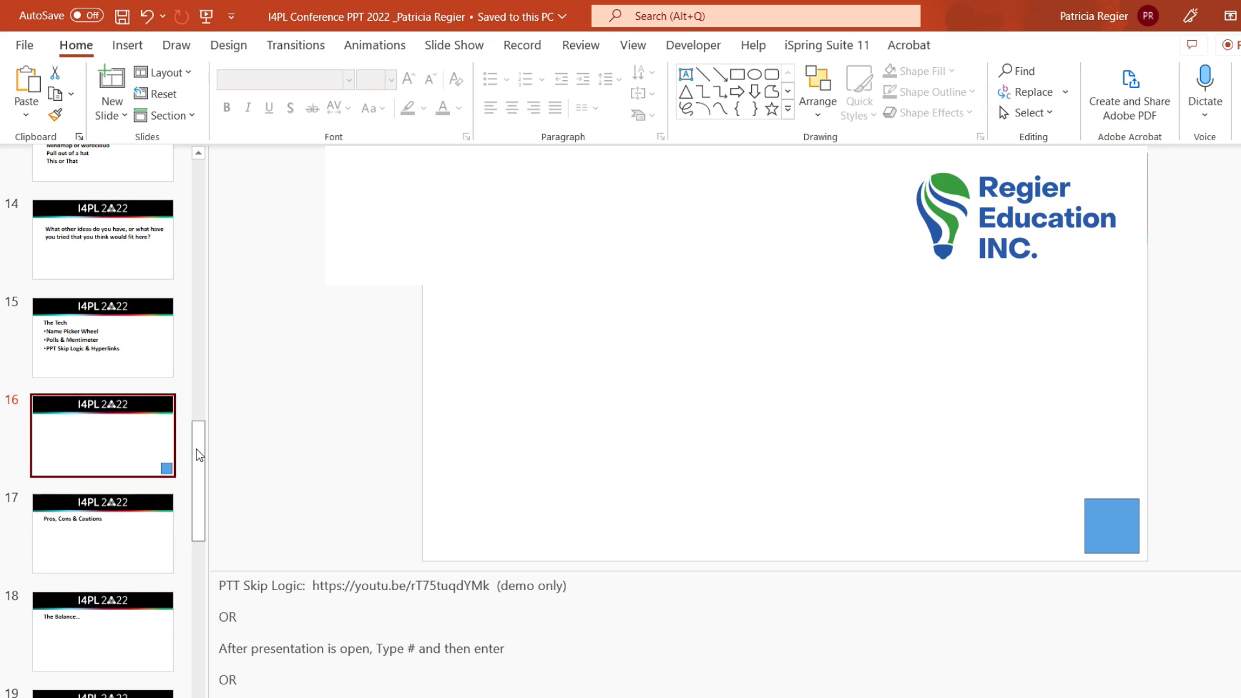
scroll("down", 3)
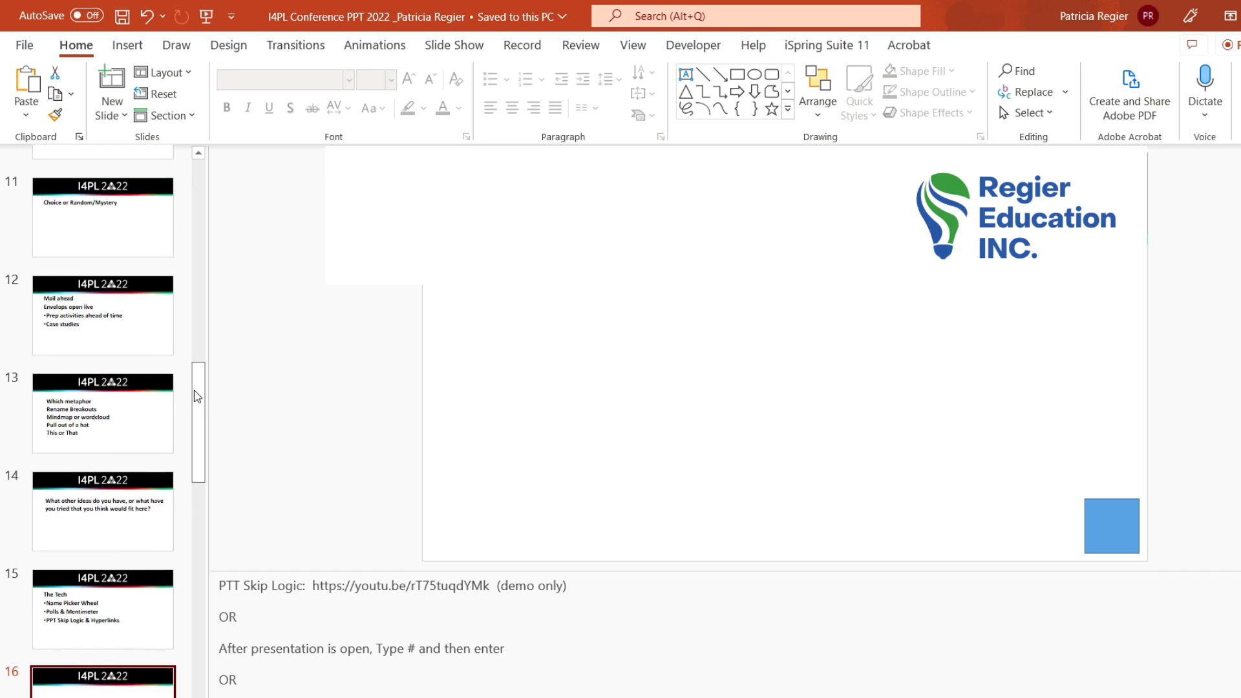
scroll("down", 3)
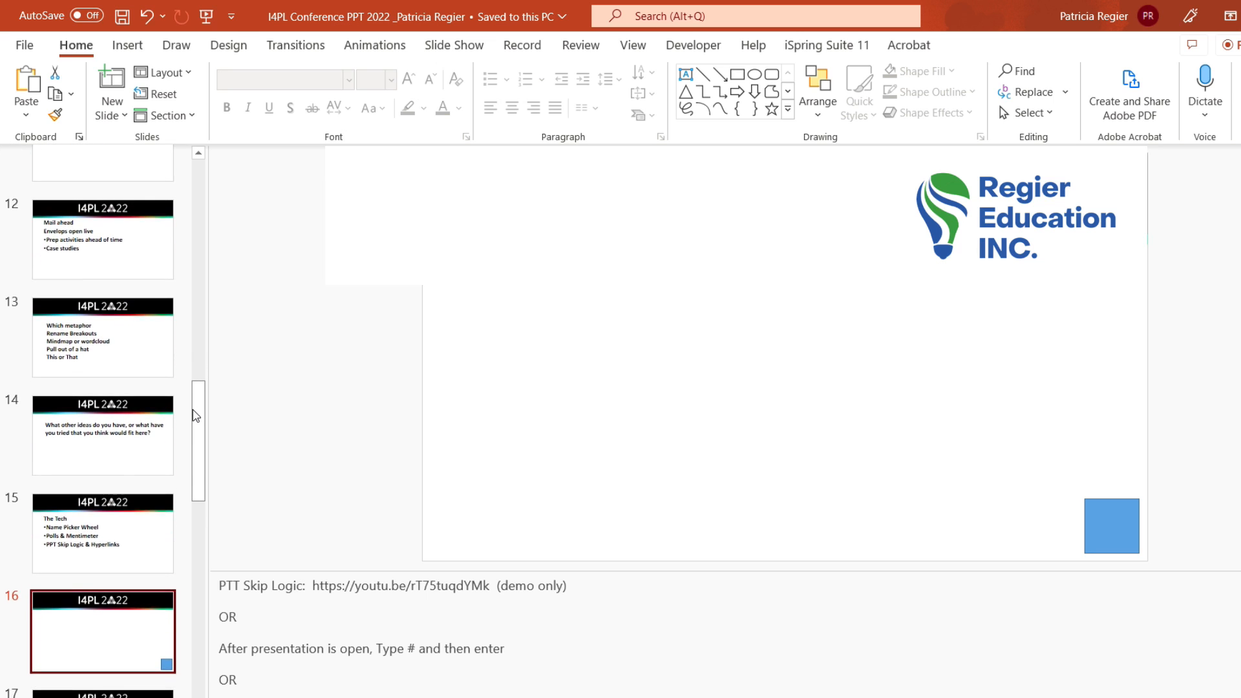
scroll("down", 3)
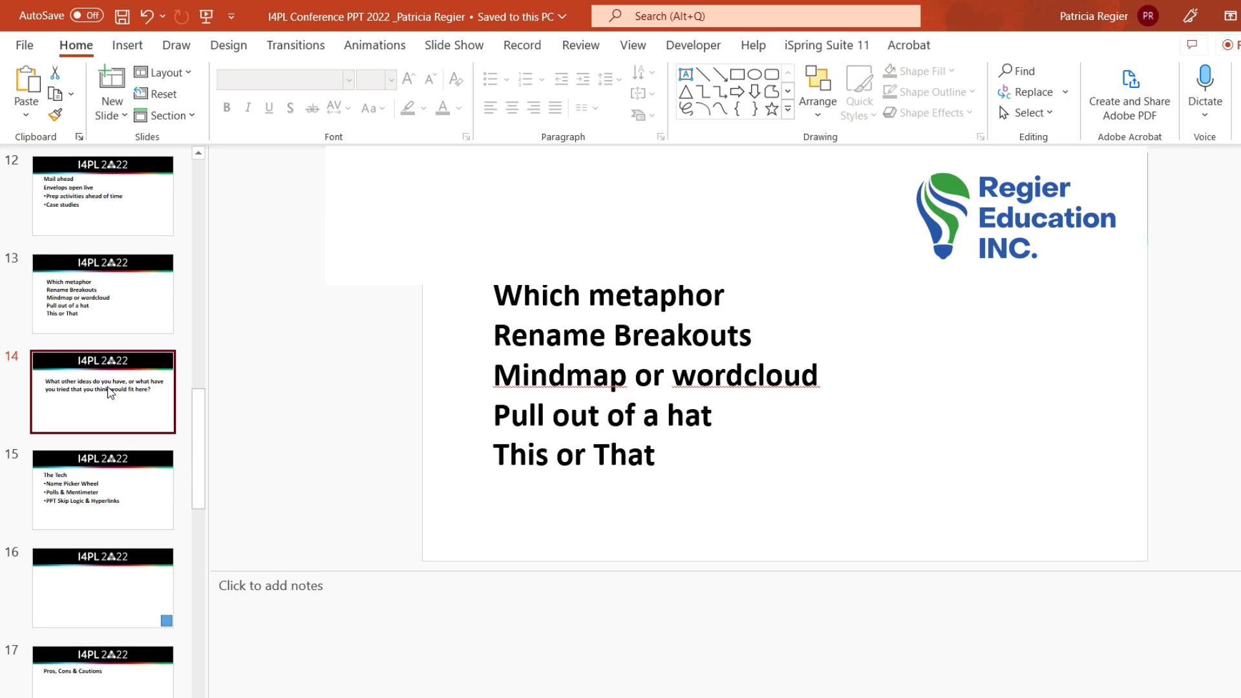
Step: Draw a small blue square bottom-right on slide 14 and start choosing its link target
left_click(104, 392)
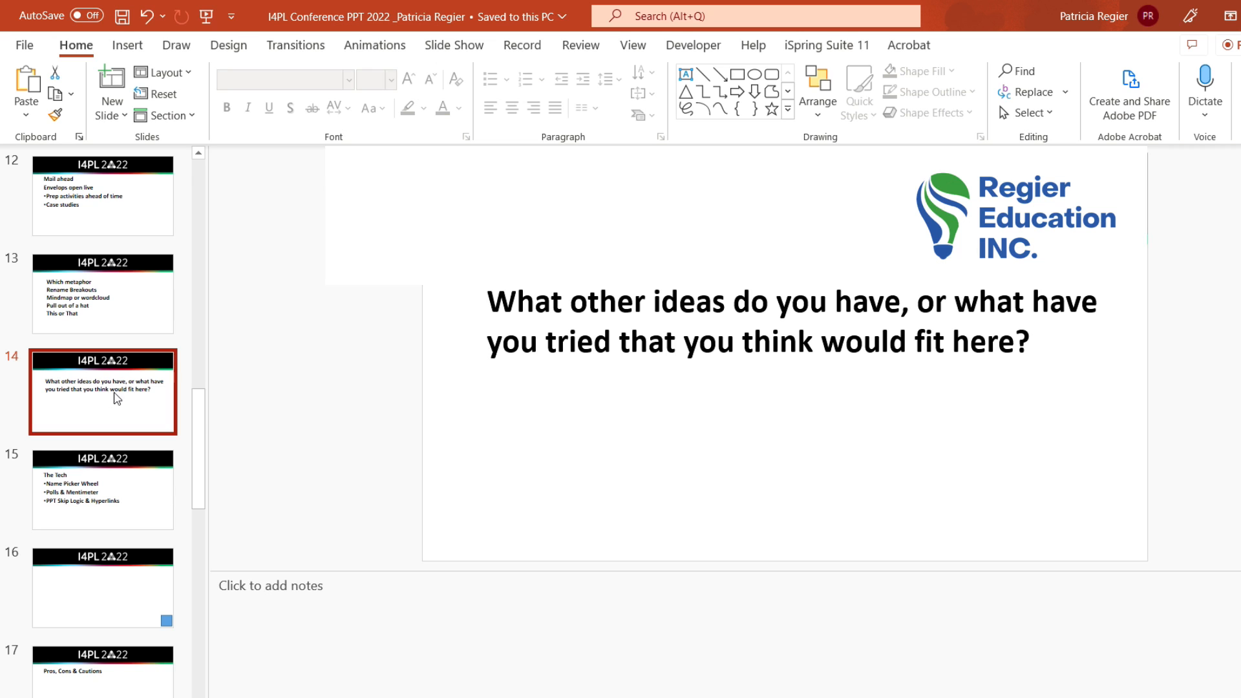
left_click(127, 46)
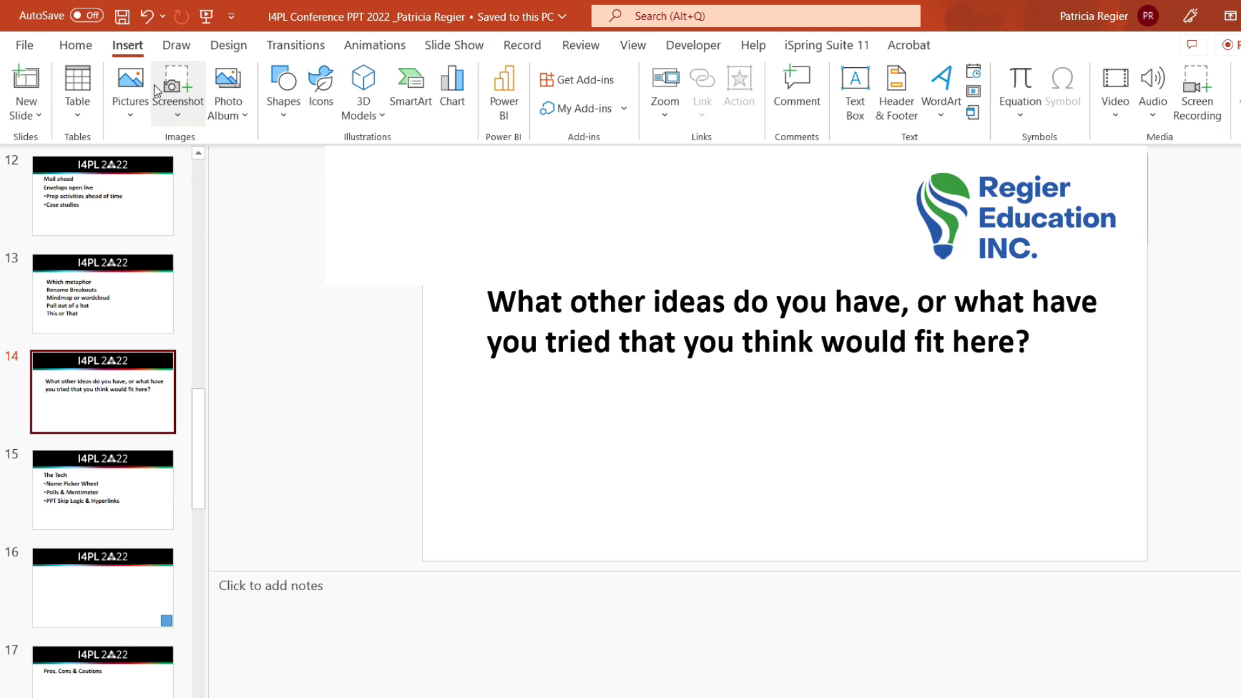
left_click(283, 89)
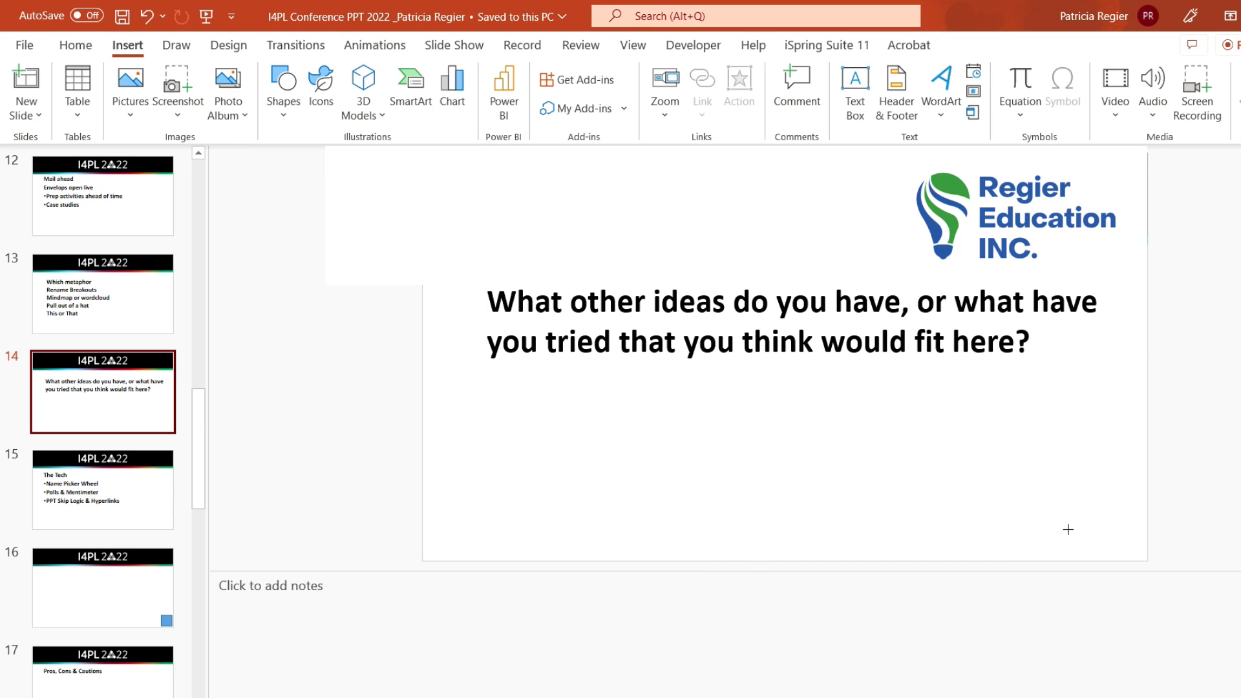
left_click_drag(1068, 530, 1117, 551)
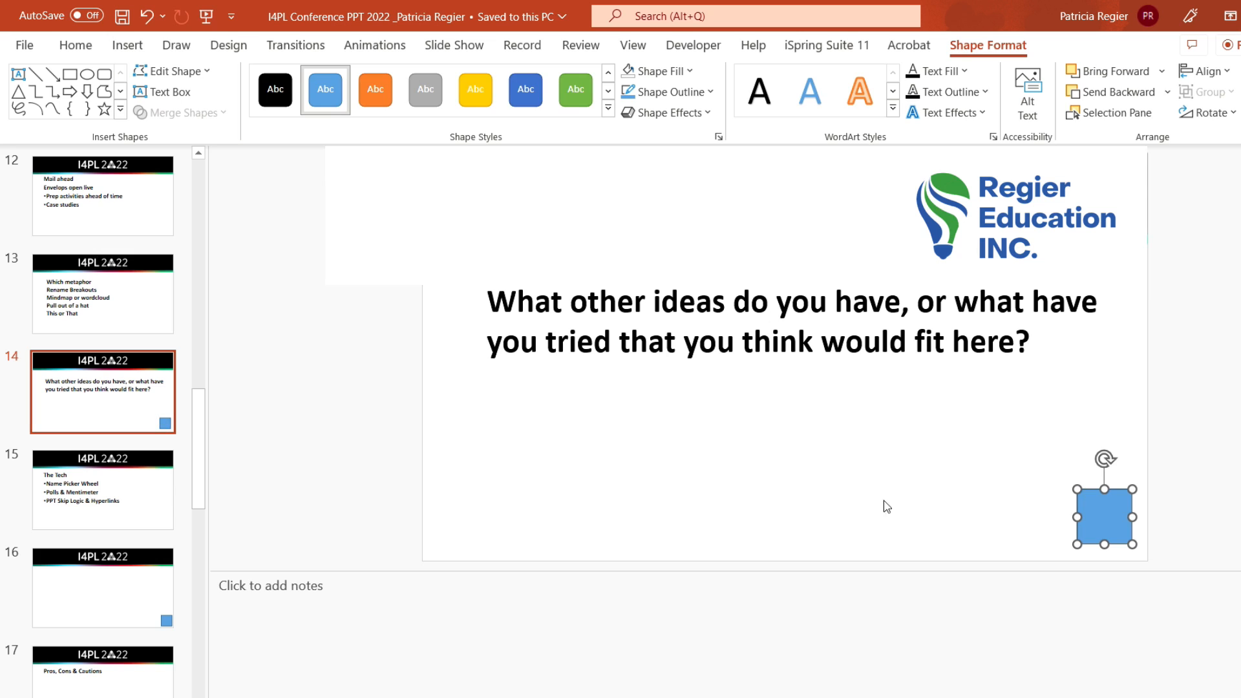
mouse_move(199, 446)
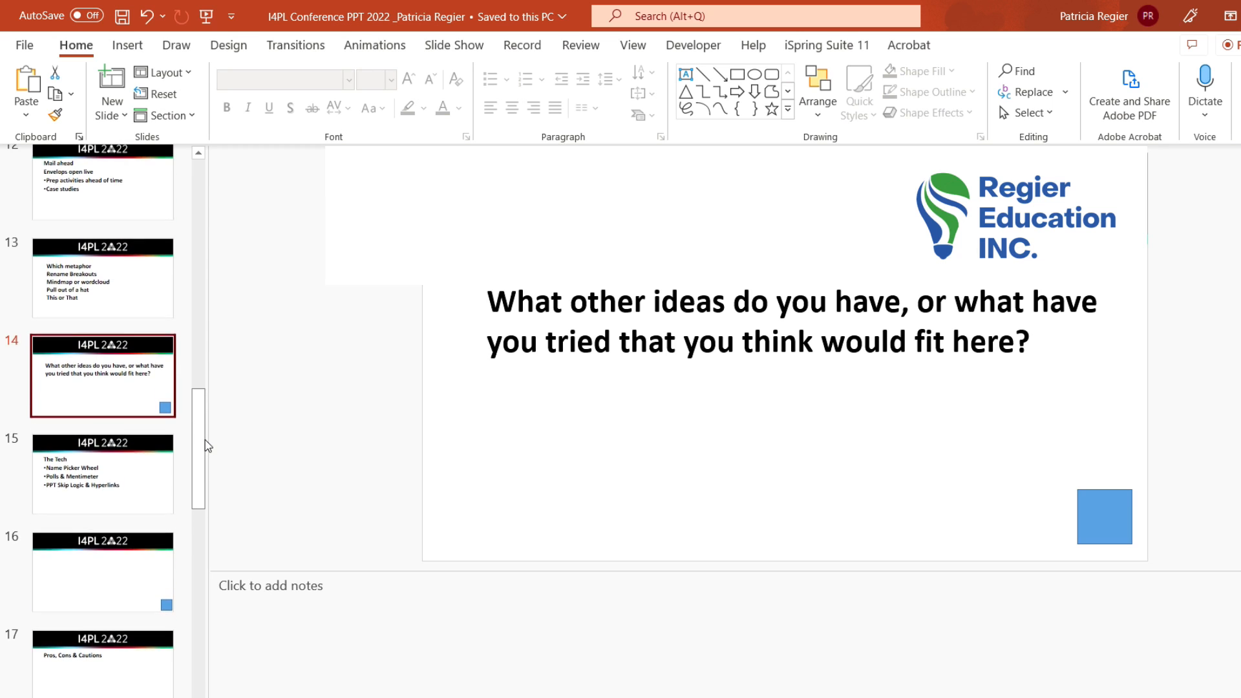
left_click(1103, 517)
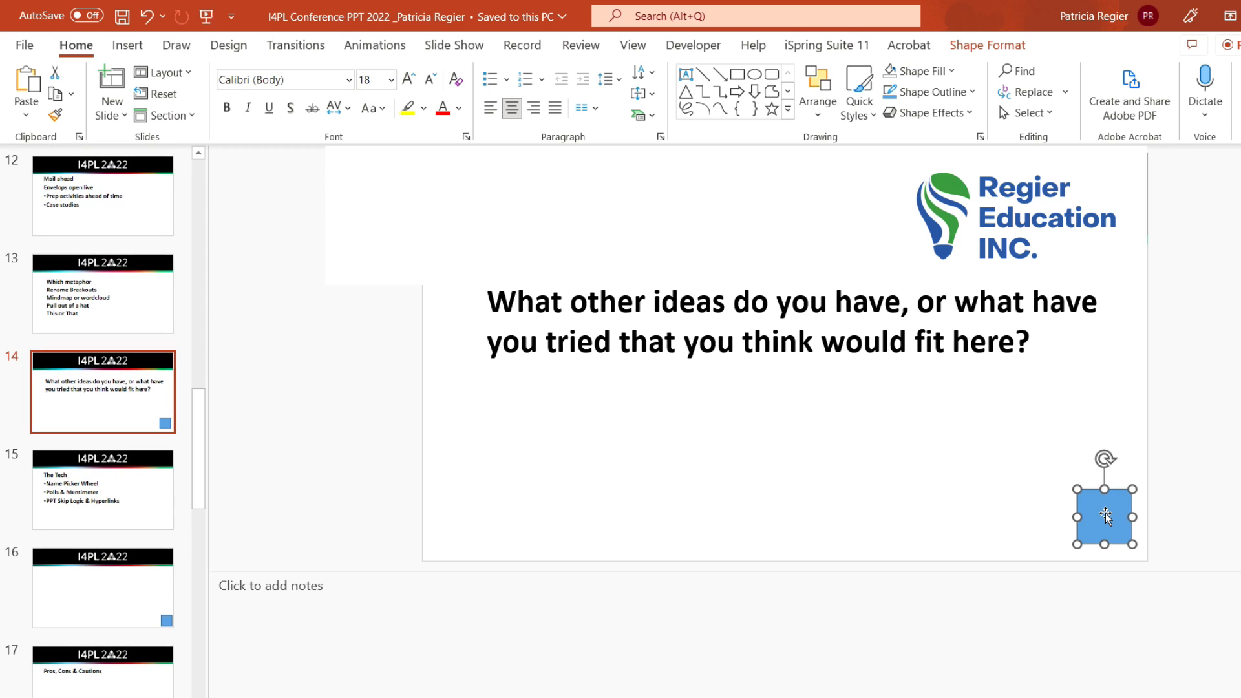
mouse_move(752, 351)
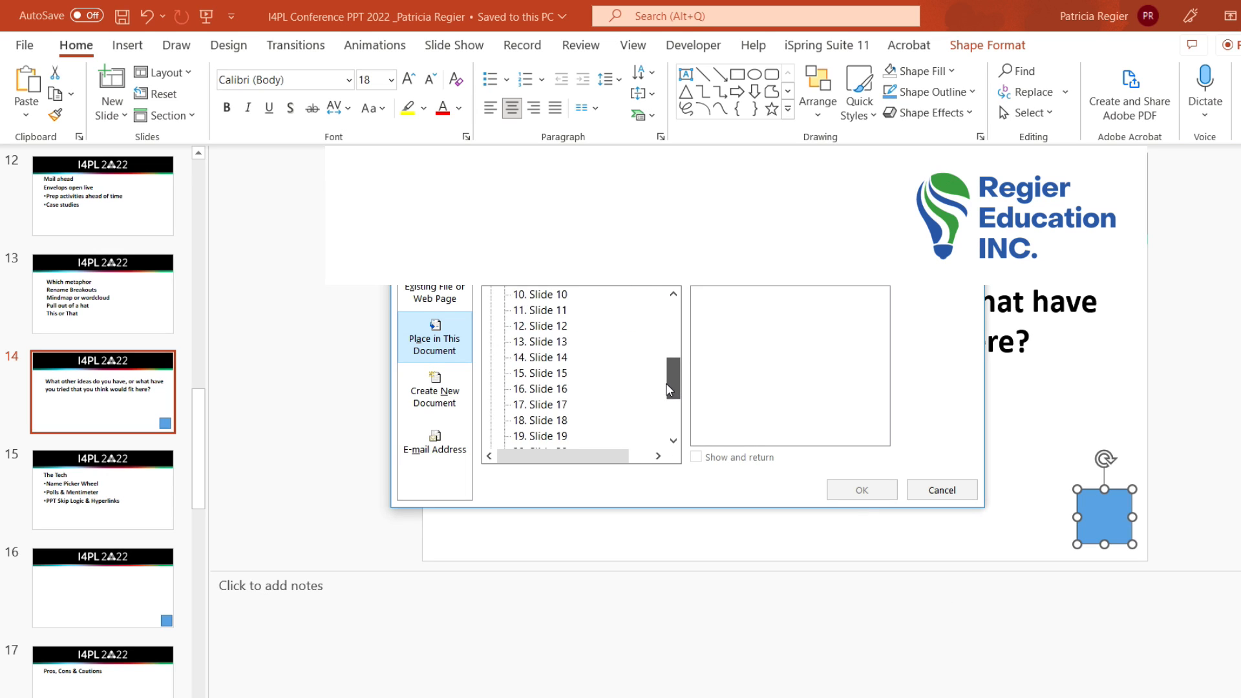
left_click(538, 405)
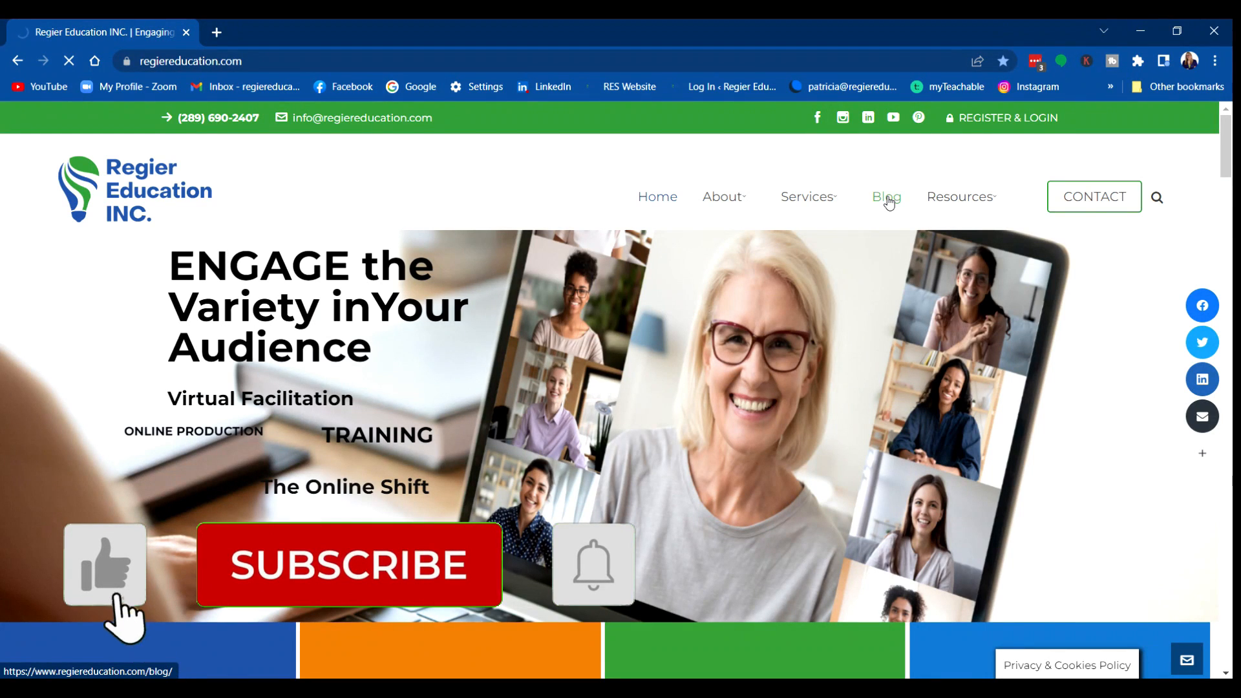
Step: Browse down through the Regier Education blog post listing
left_click(348, 565)
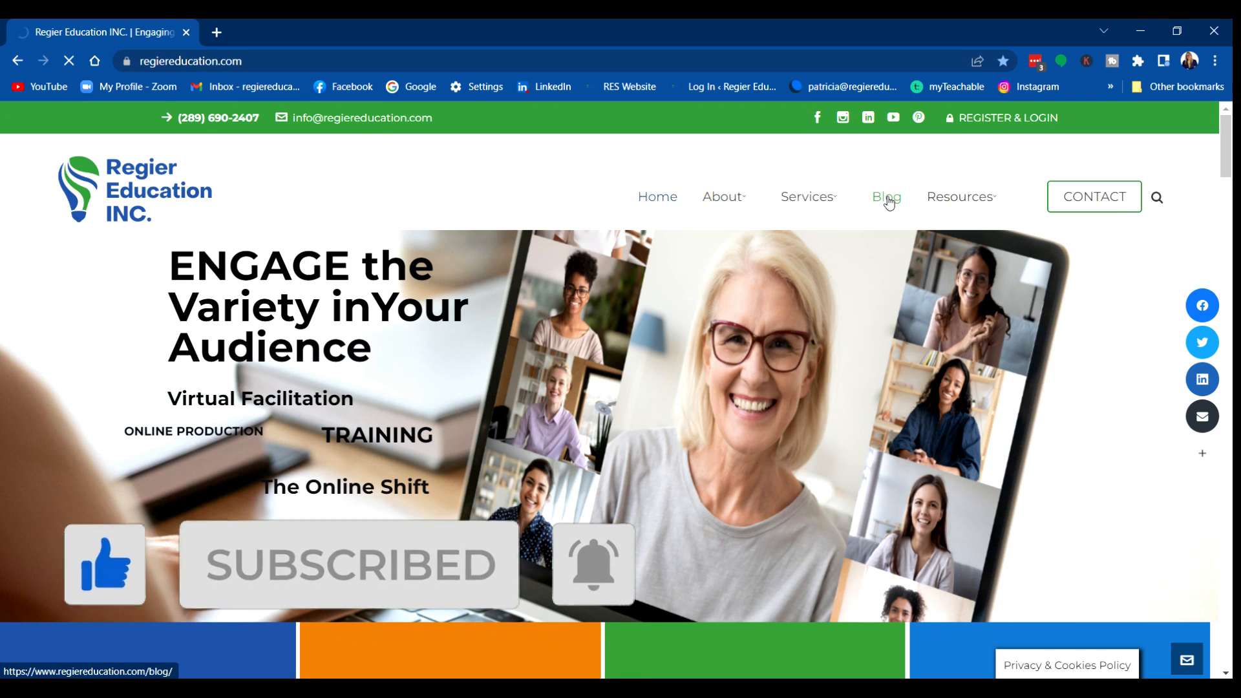
left_click(886, 197)
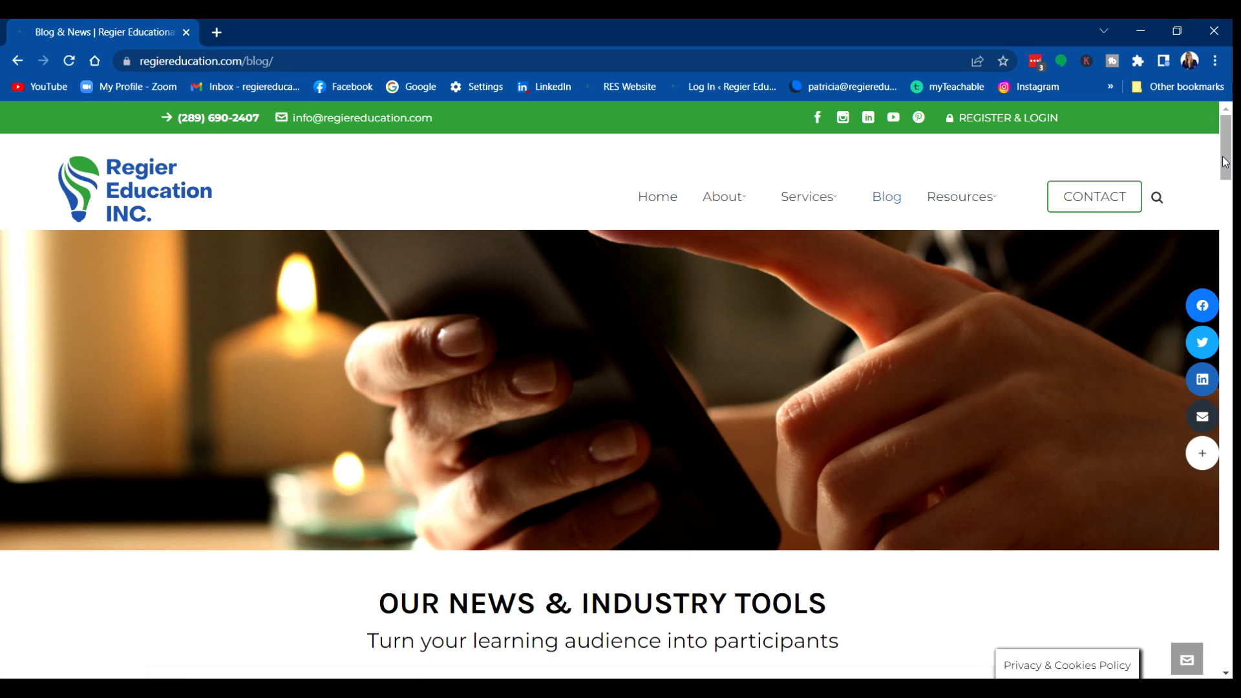
scroll("down", 3)
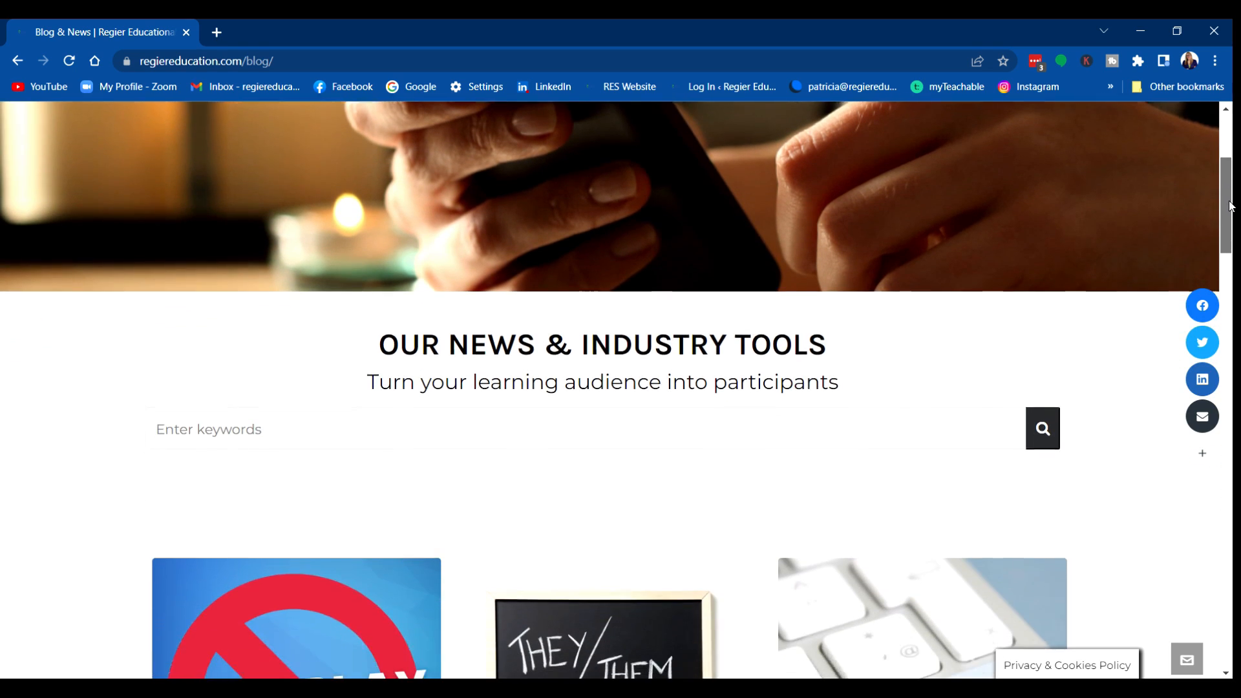
scroll("down", 3)
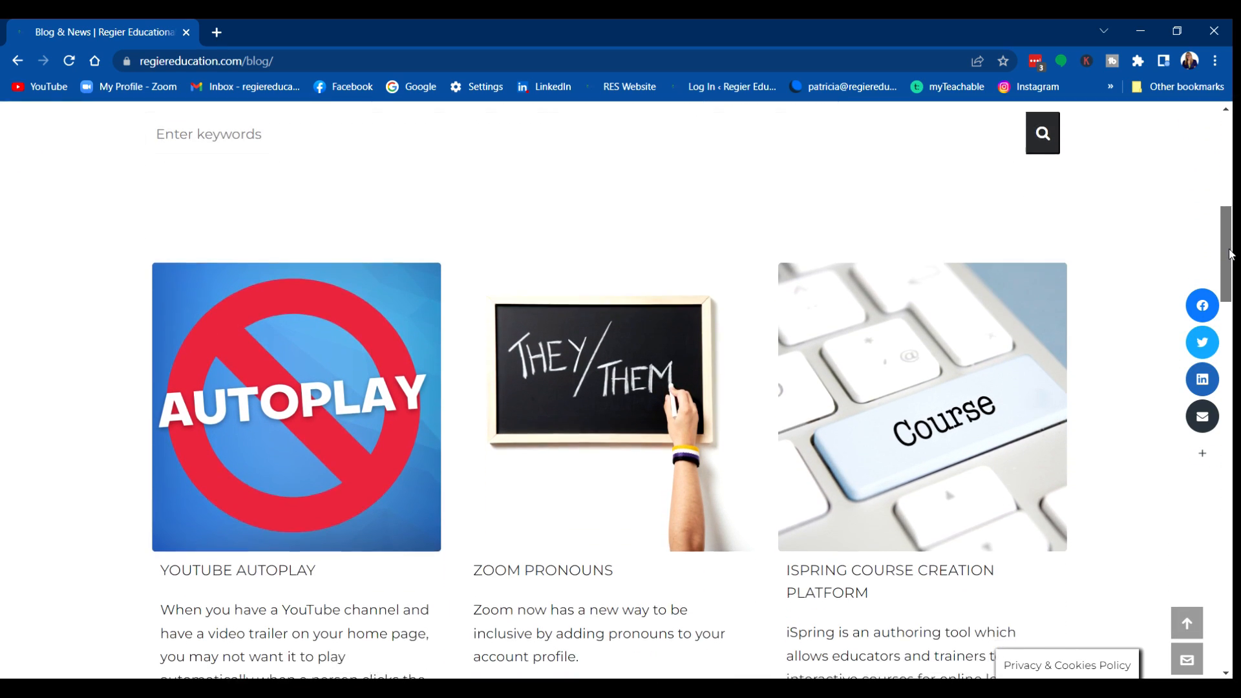
scroll("down", 3)
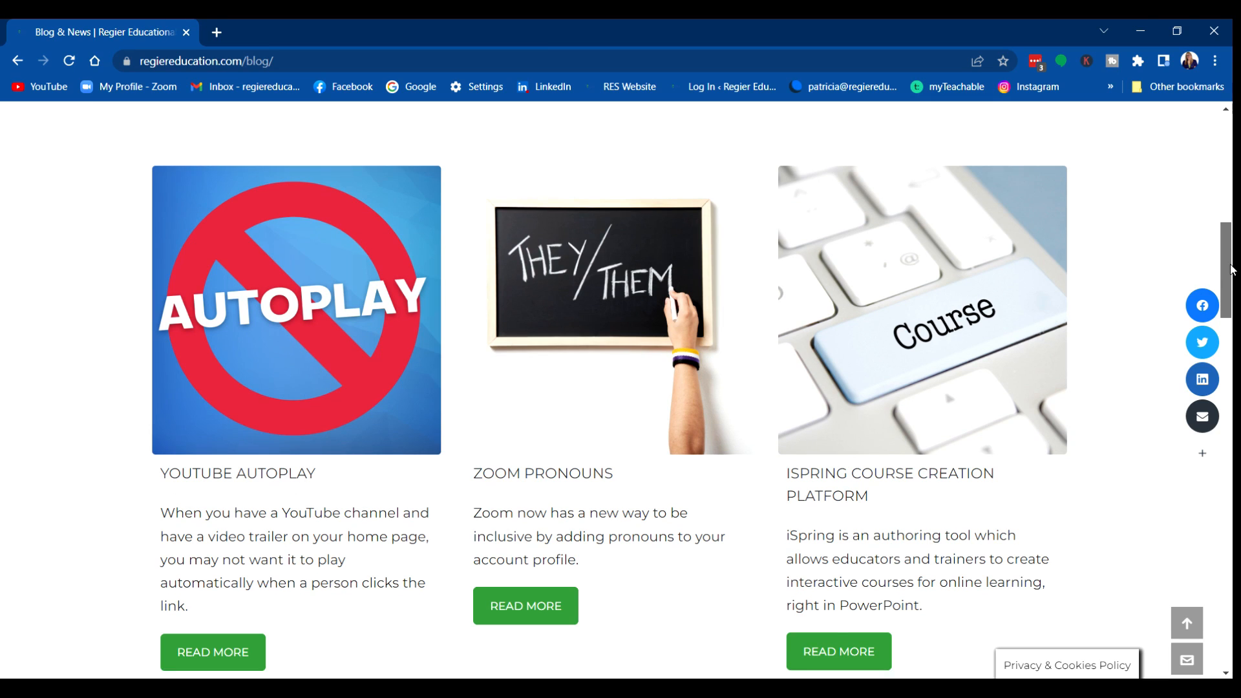
scroll("down", 3)
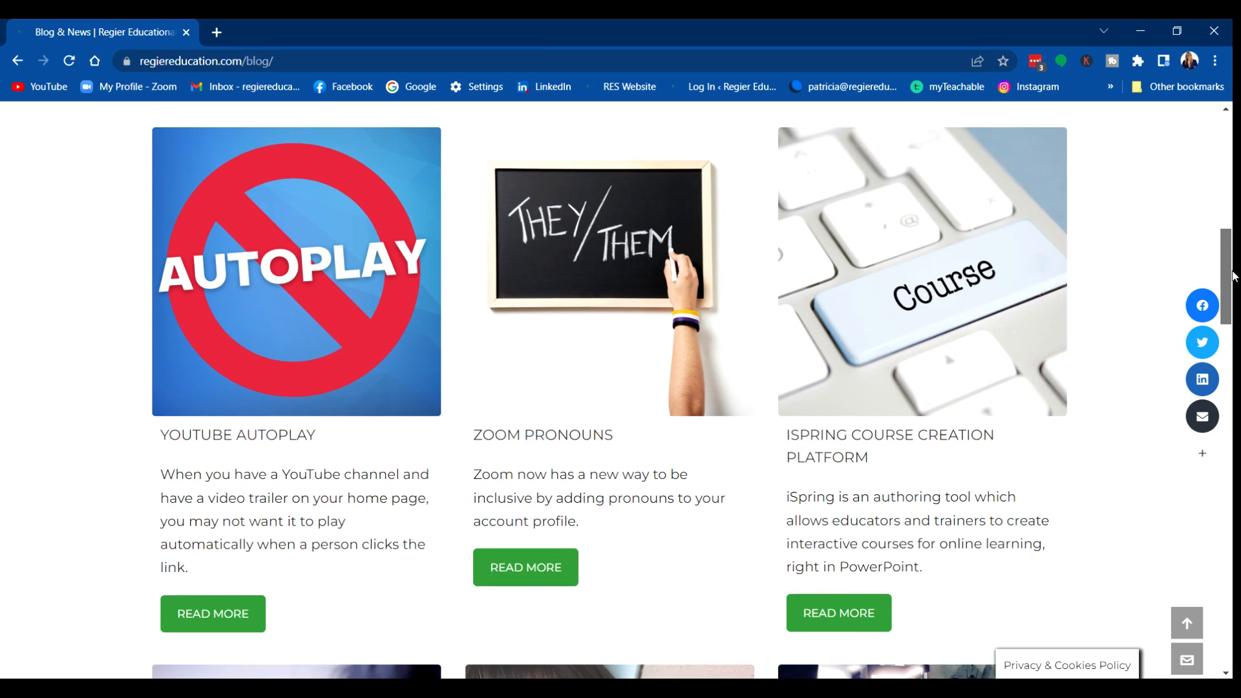
scroll("down", 3)
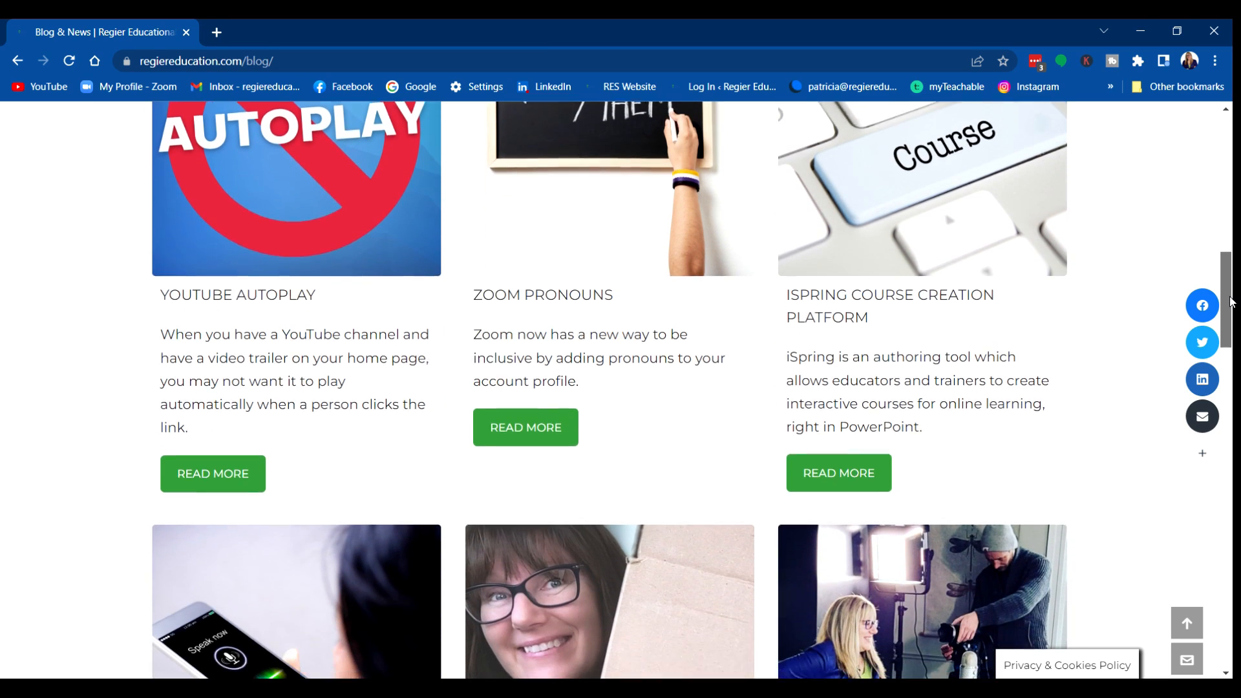
scroll("down", 3)
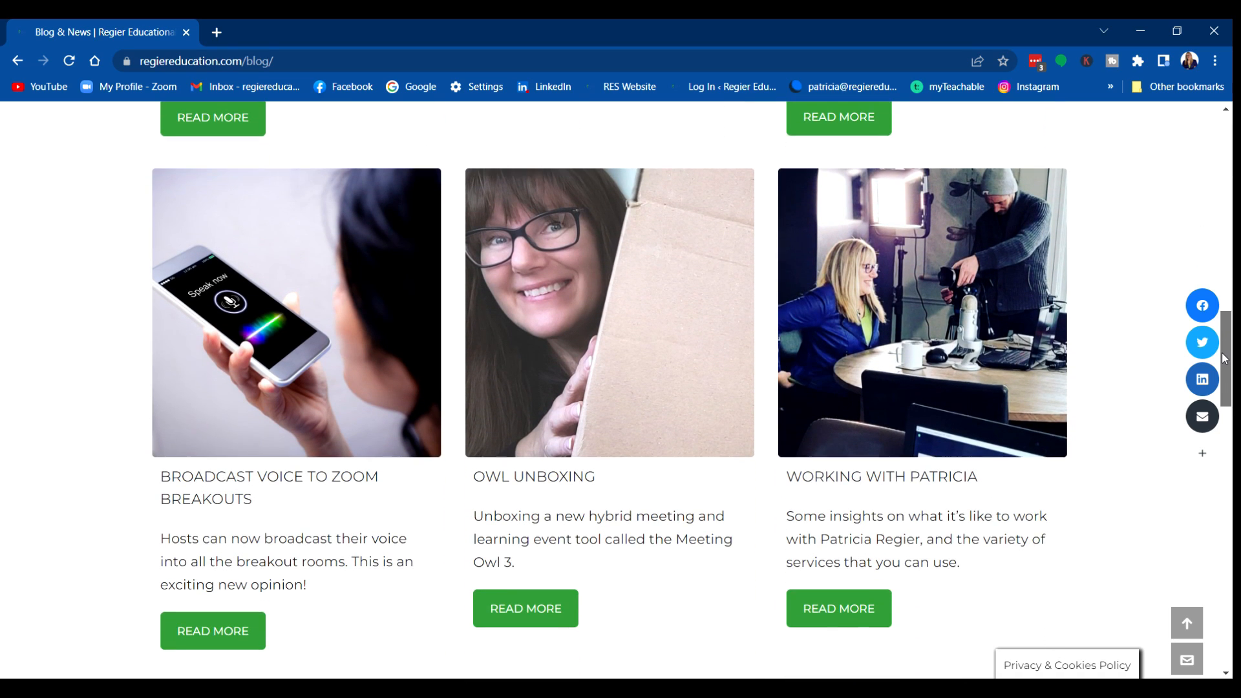
scroll("down", 3)
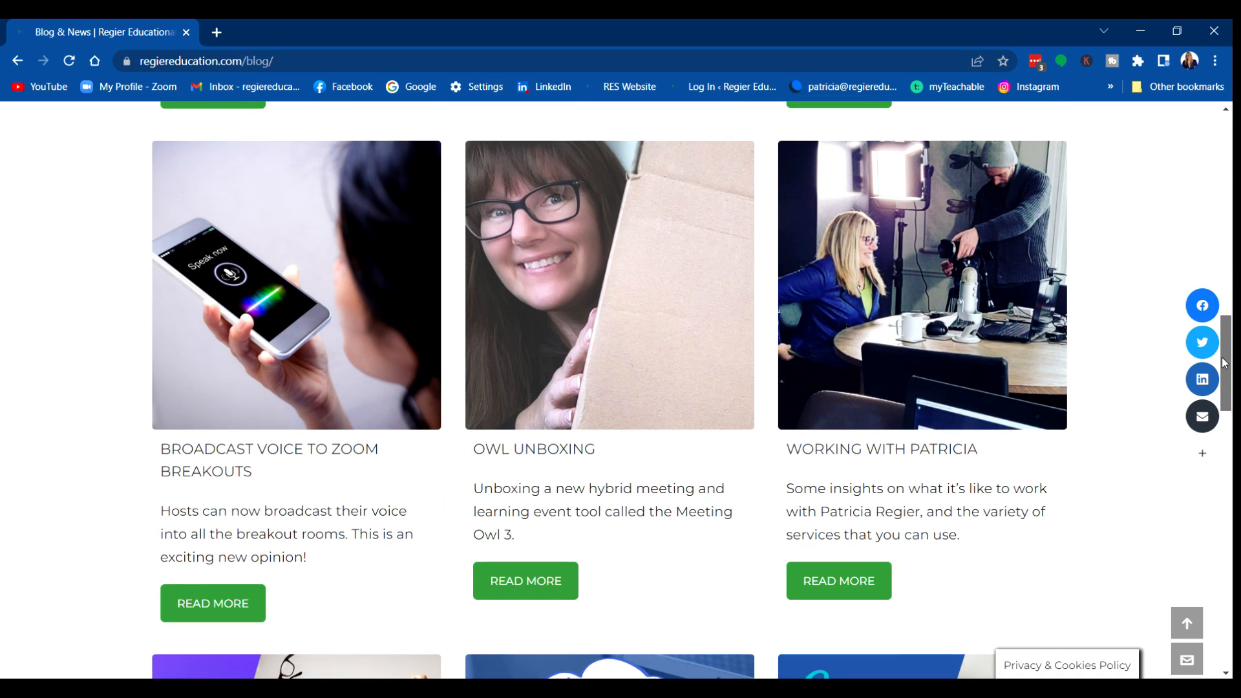
scroll("down", 3)
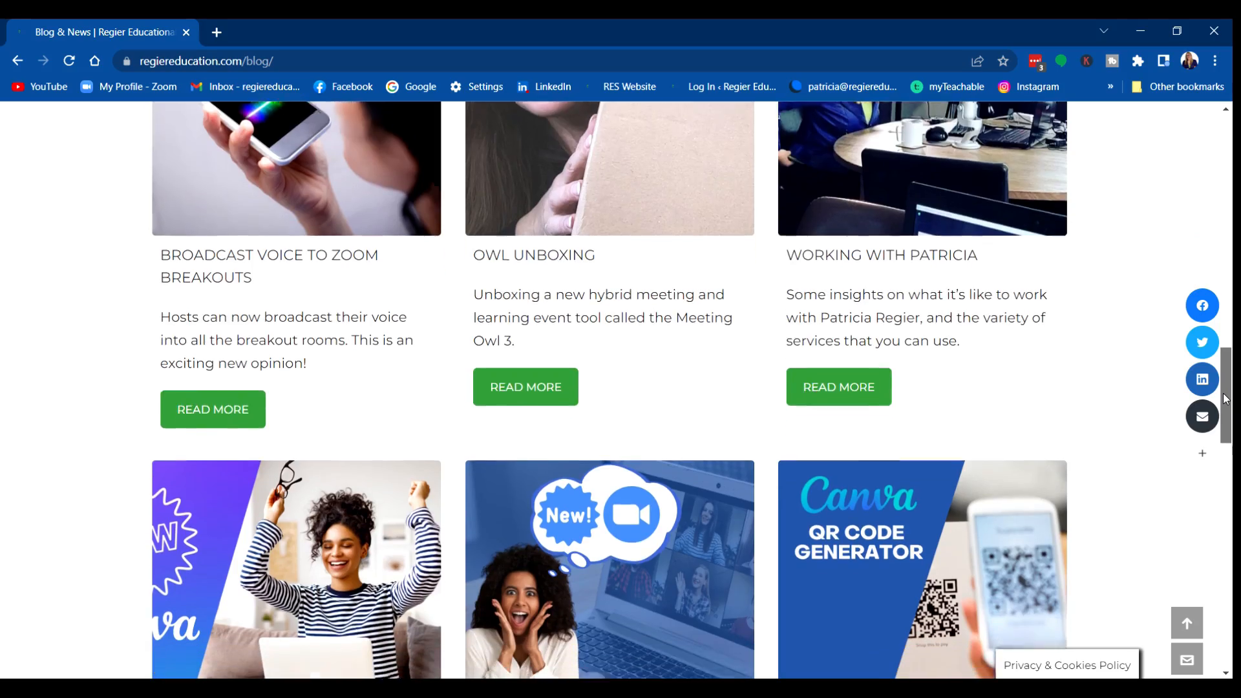
scroll("down", 3)
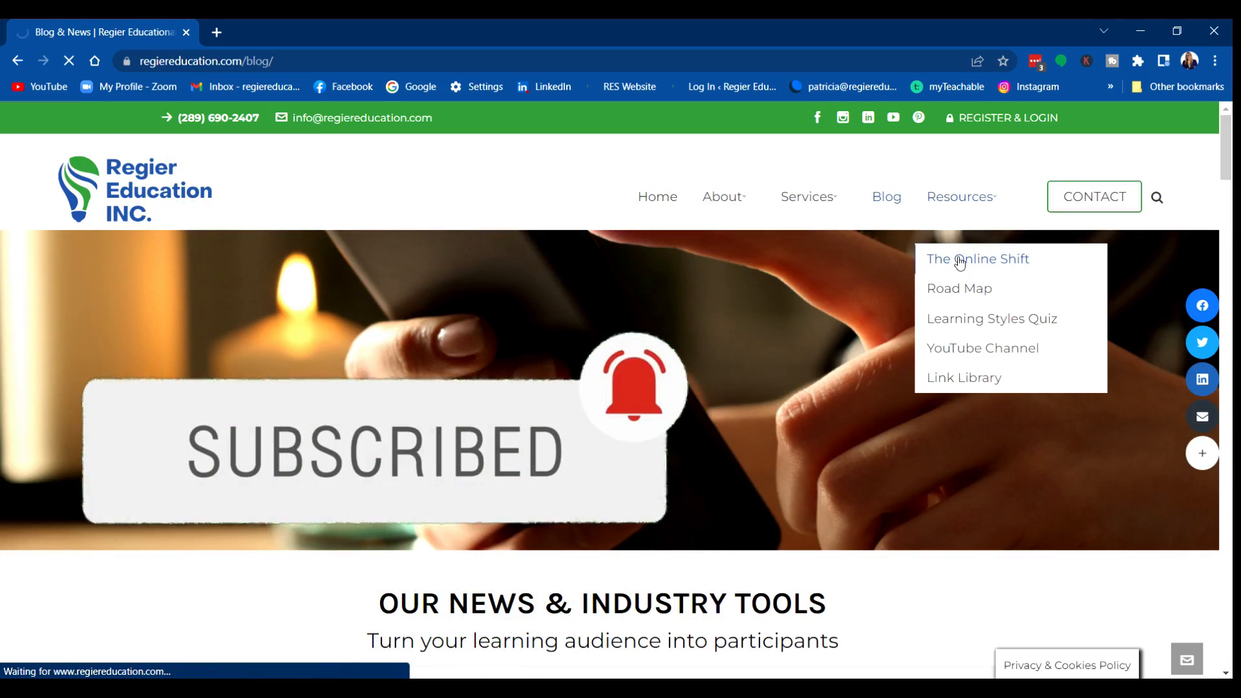
Step: Go to The Online Shift book page from the Resources menu and scroll it
left_click(979, 259)
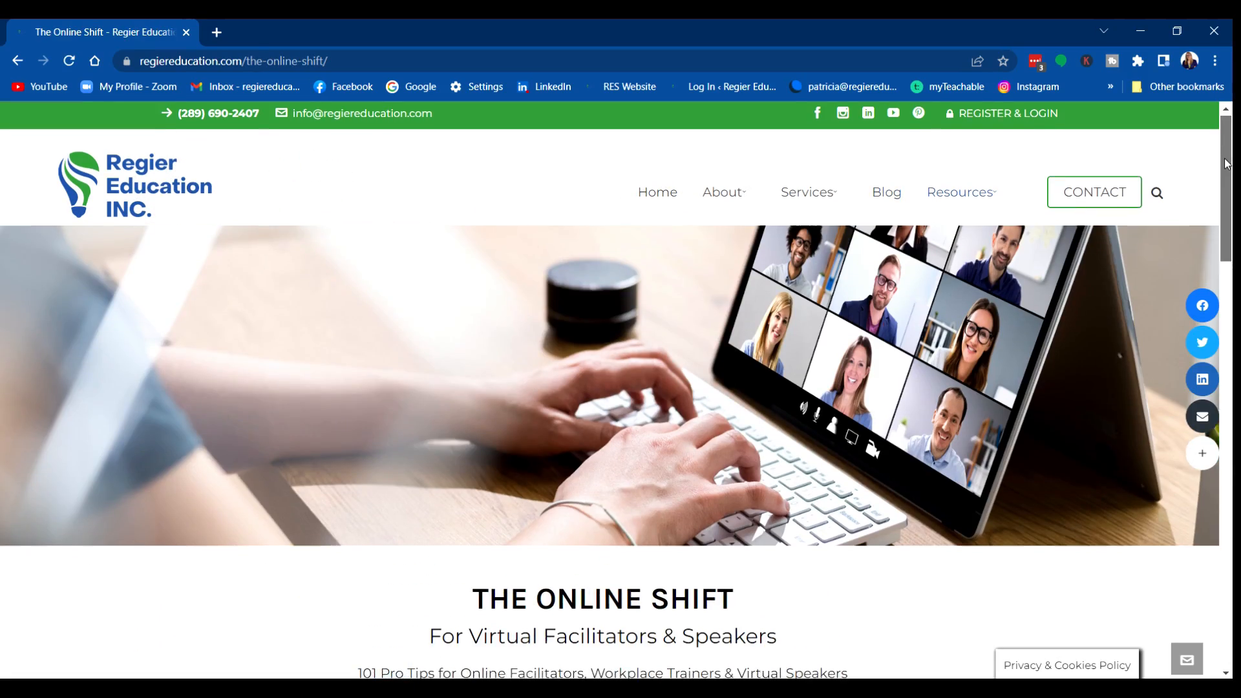
scroll("down", 3)
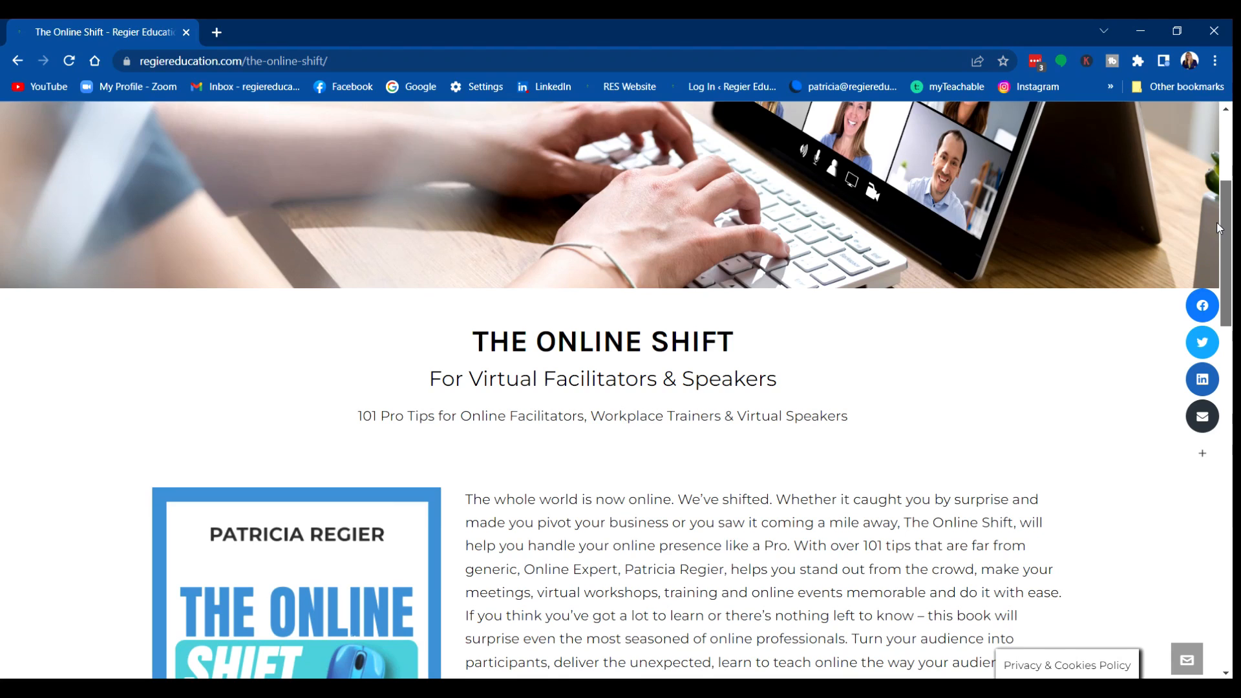
scroll("down", 3)
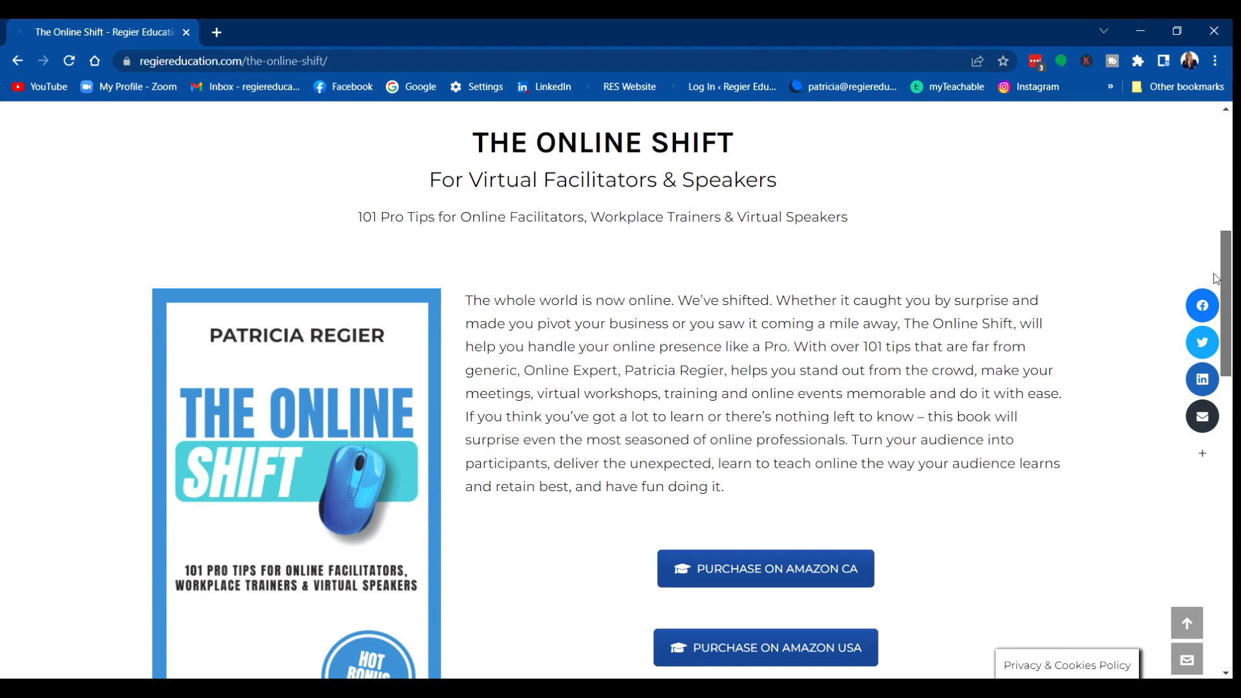